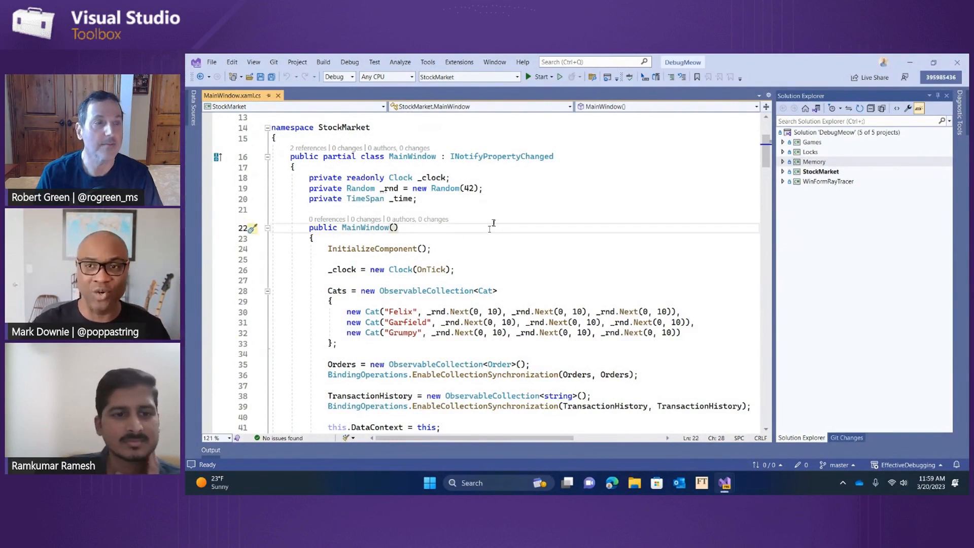
mouse_move(551, 70)
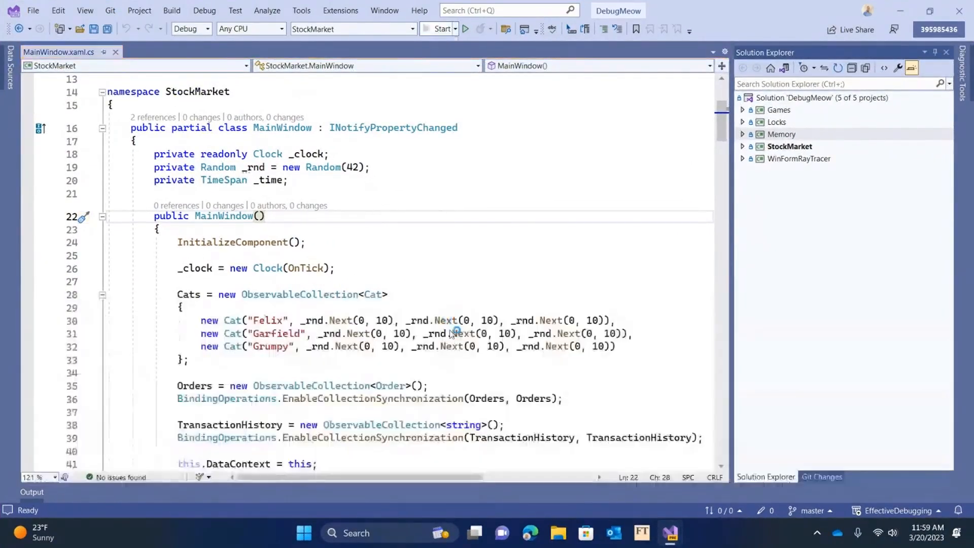
Launch StockMarket under the debugger and show the Diagnostic Tools memory and CPU graphs.
click(438, 28)
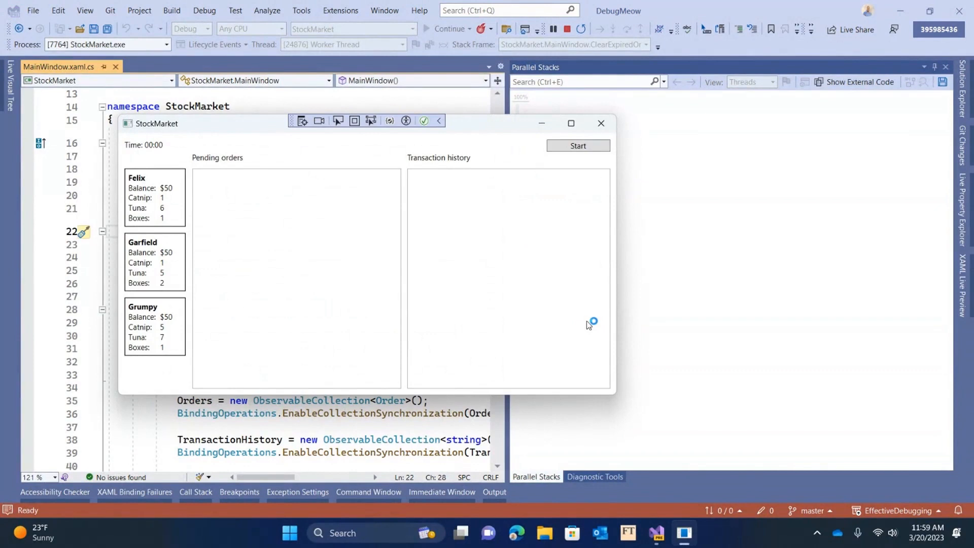
mouse_move(477, 157)
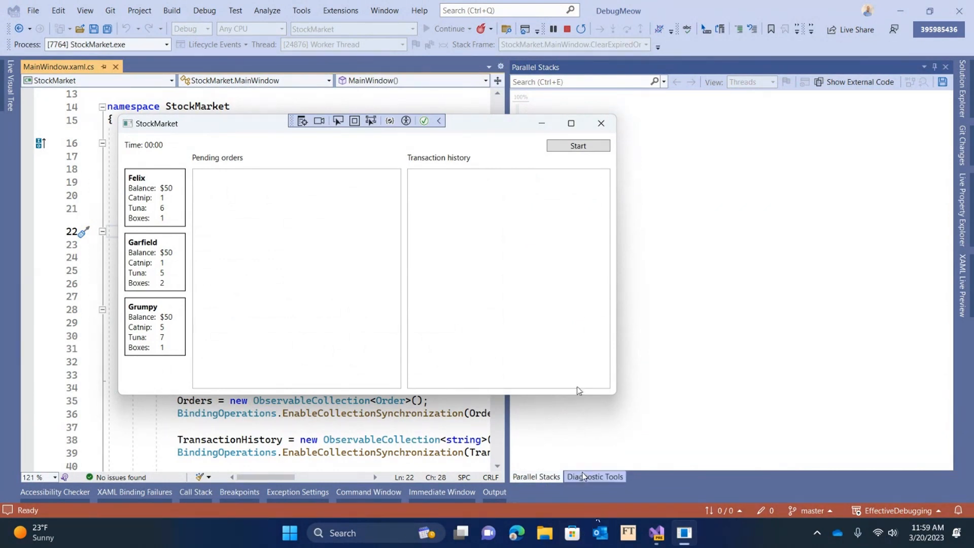
click(593, 476)
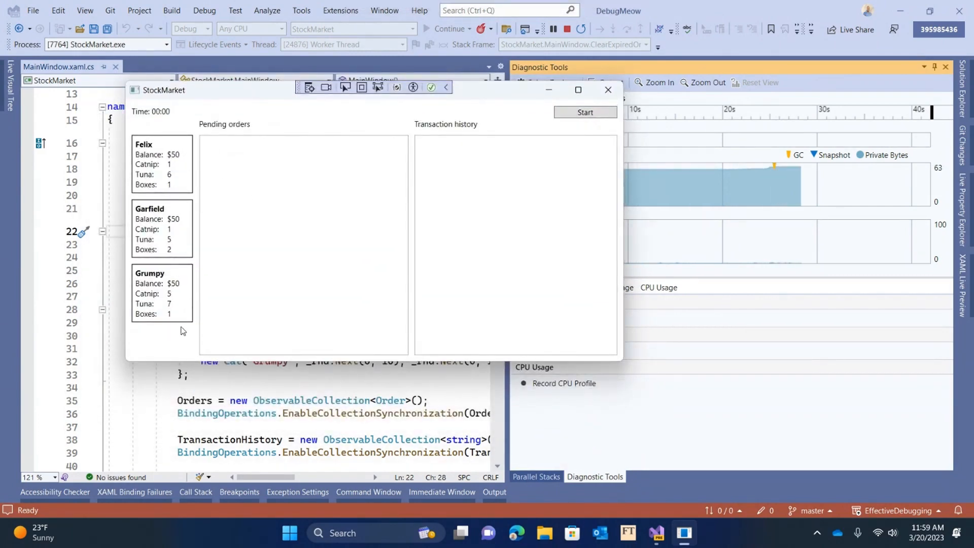
mouse_move(269, 213)
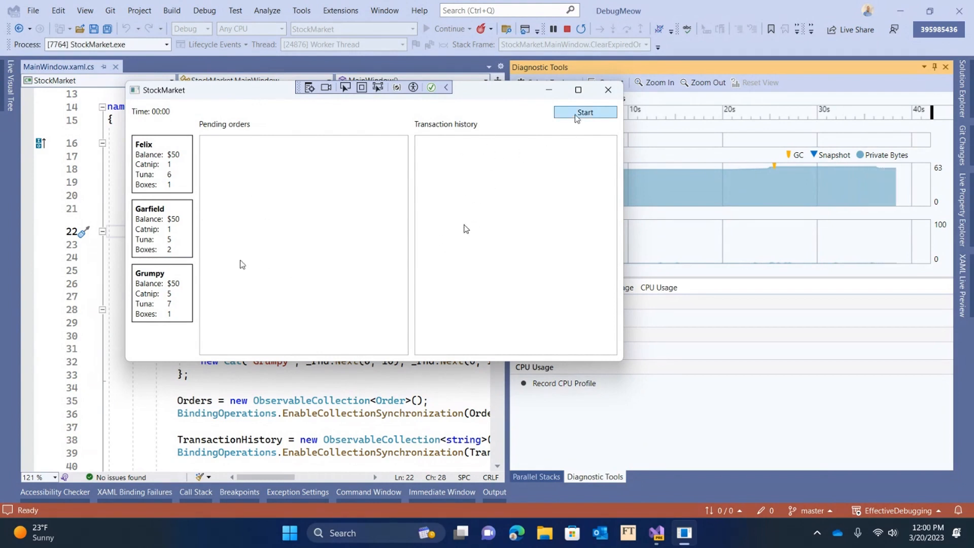
Start the StockMarket trading simulation so orders begin trading.
click(584, 113)
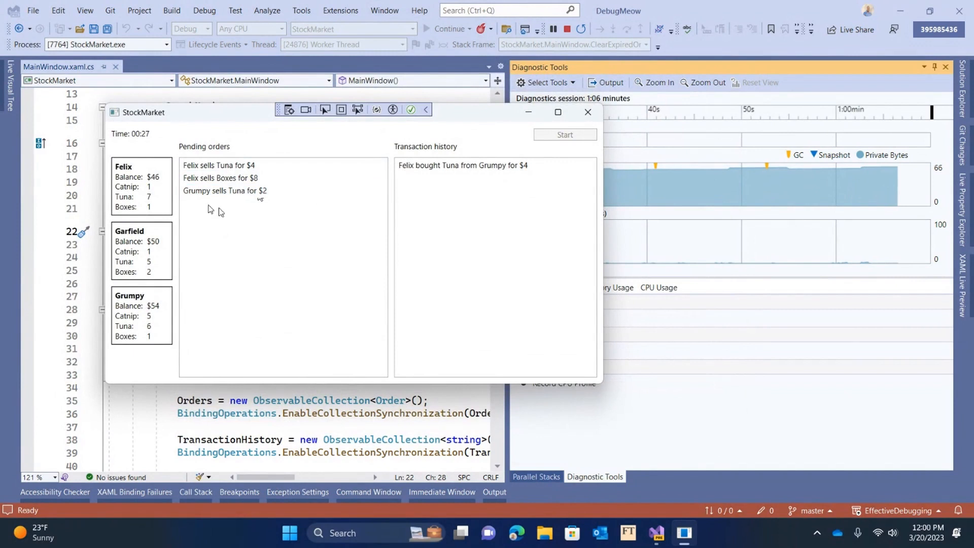
mouse_move(230, 211)
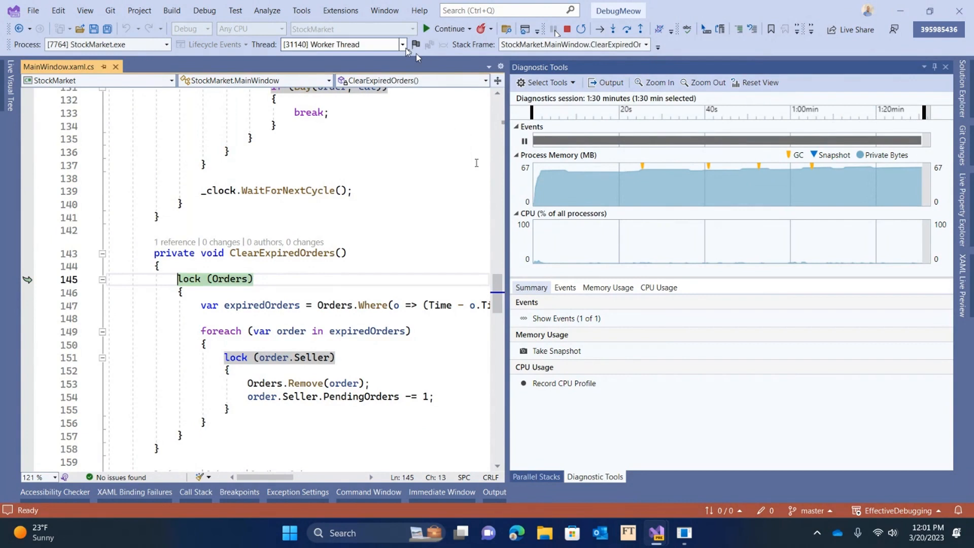
click(402, 44)
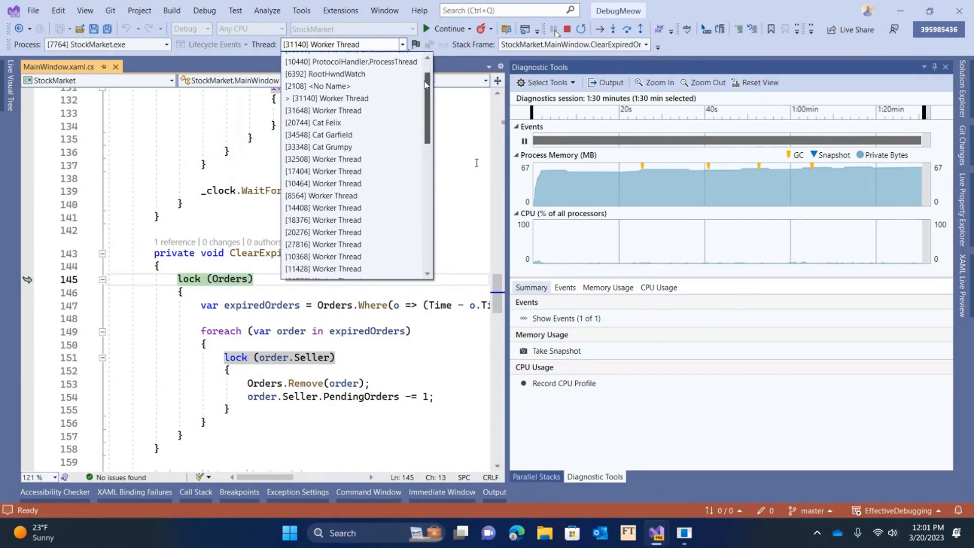
scroll(down, 3)
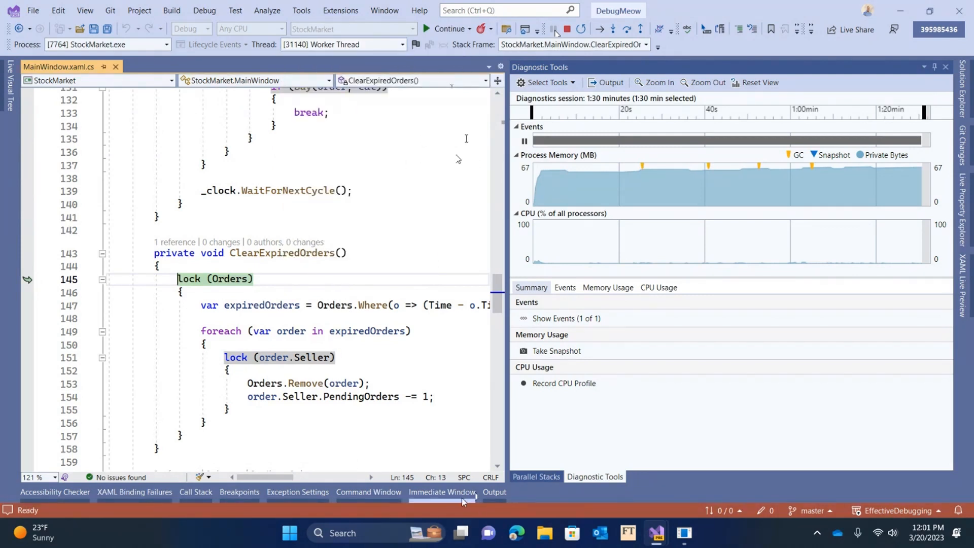
mouse_move(375, 490)
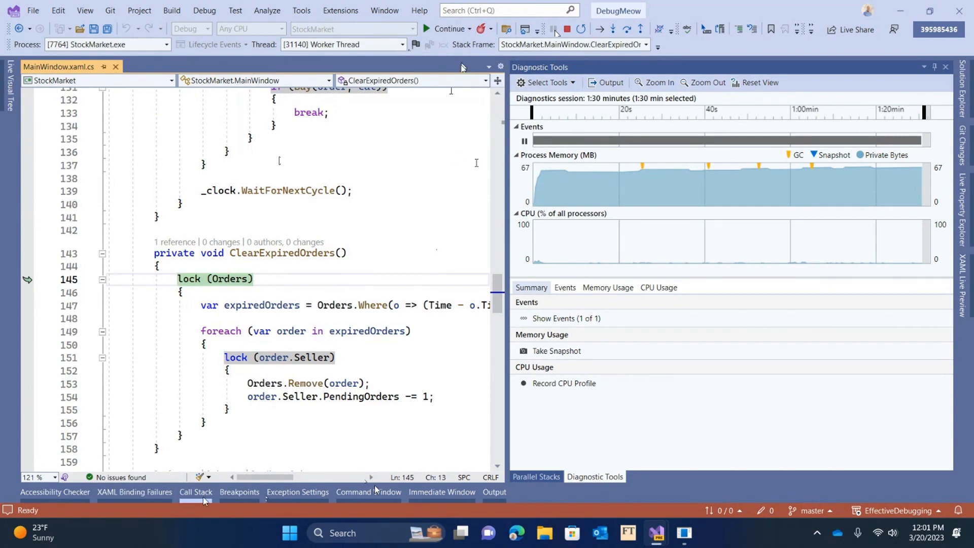
Show the Call Stack and select the Deadlocked row waiting on Thread 31648.
click(195, 492)
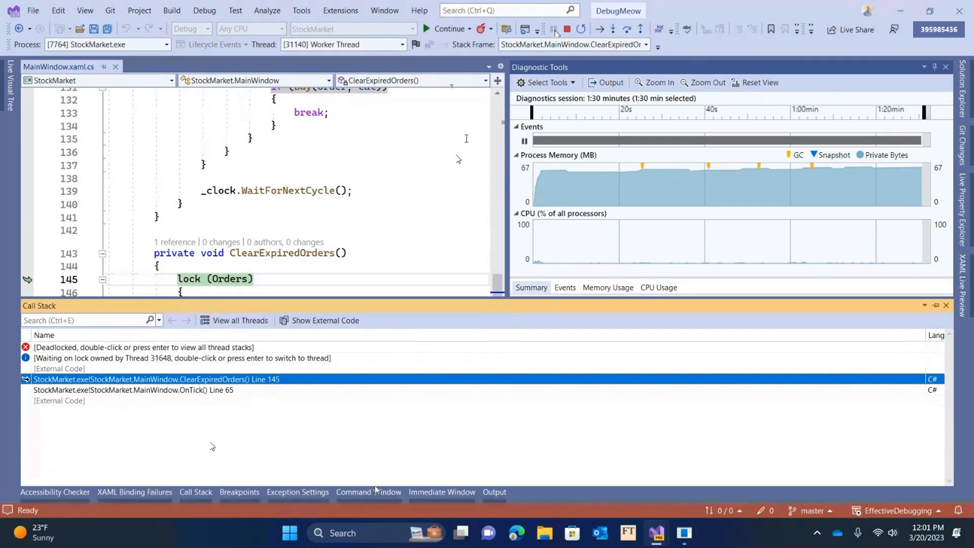
mouse_move(253, 398)
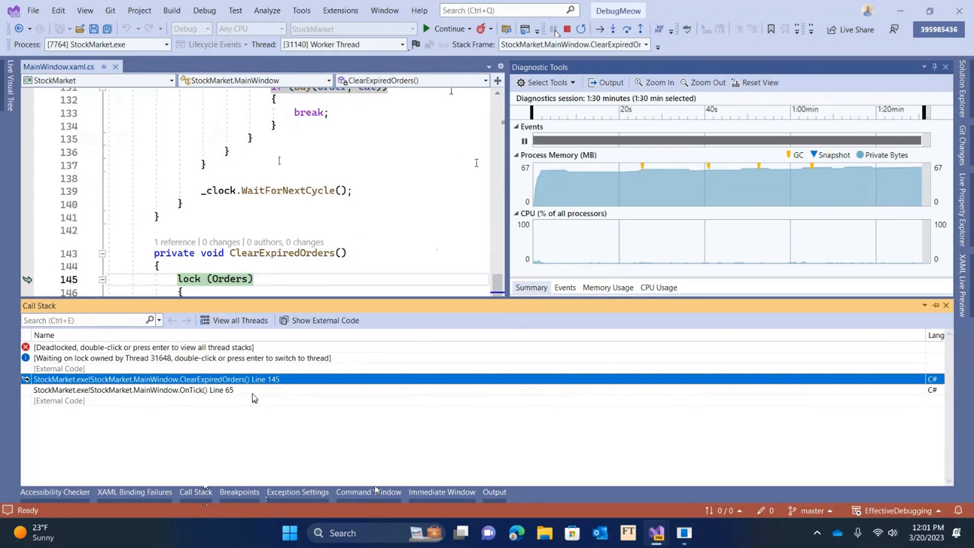
mouse_move(211, 446)
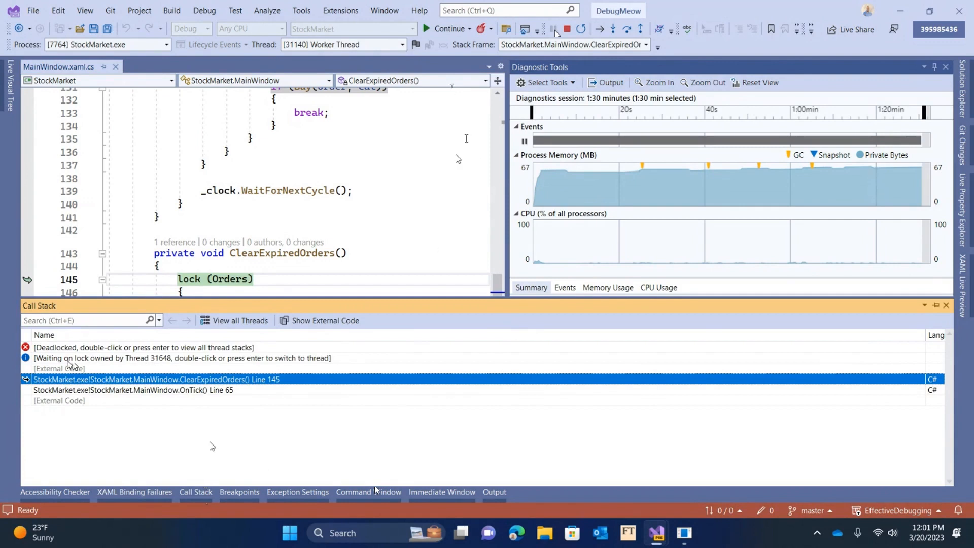
mouse_move(131, 363)
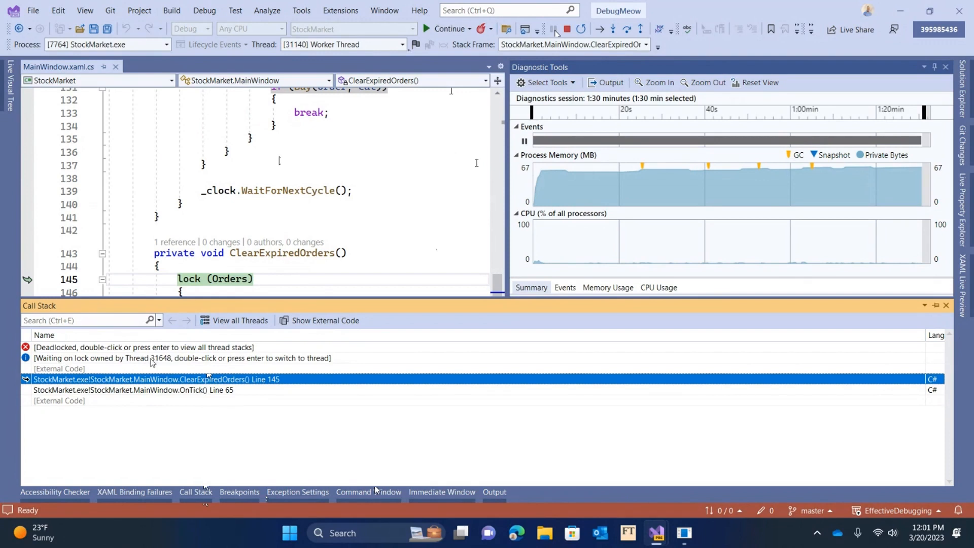
mouse_move(212, 446)
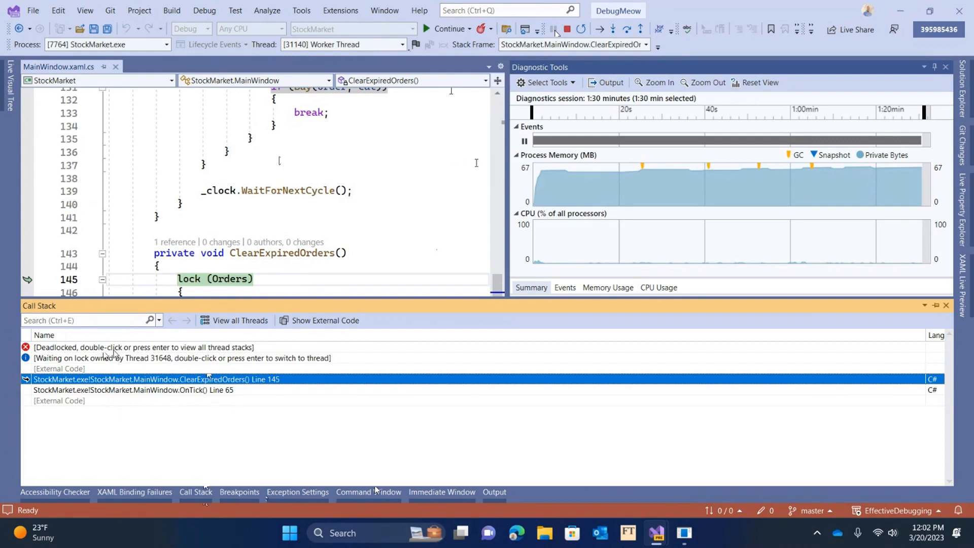
click(143, 347)
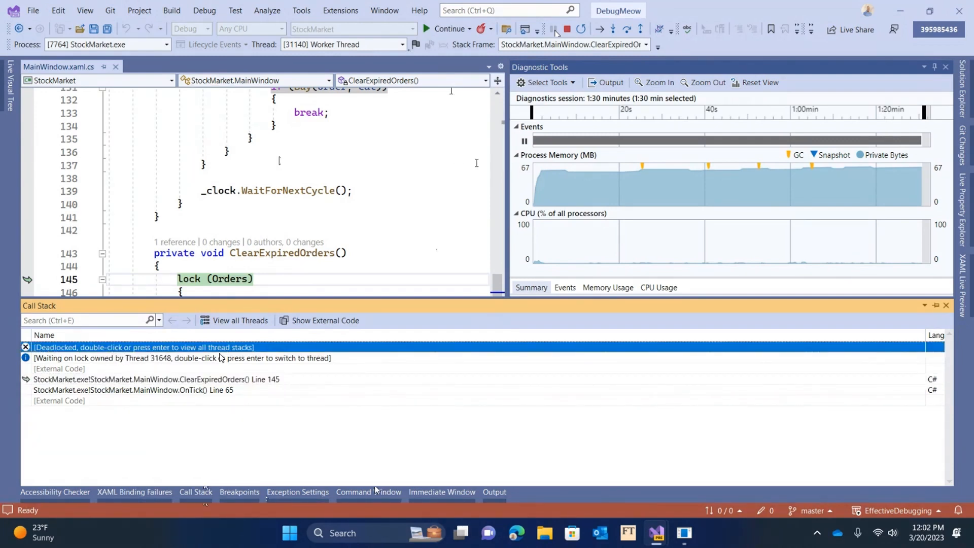
mouse_move(218, 399)
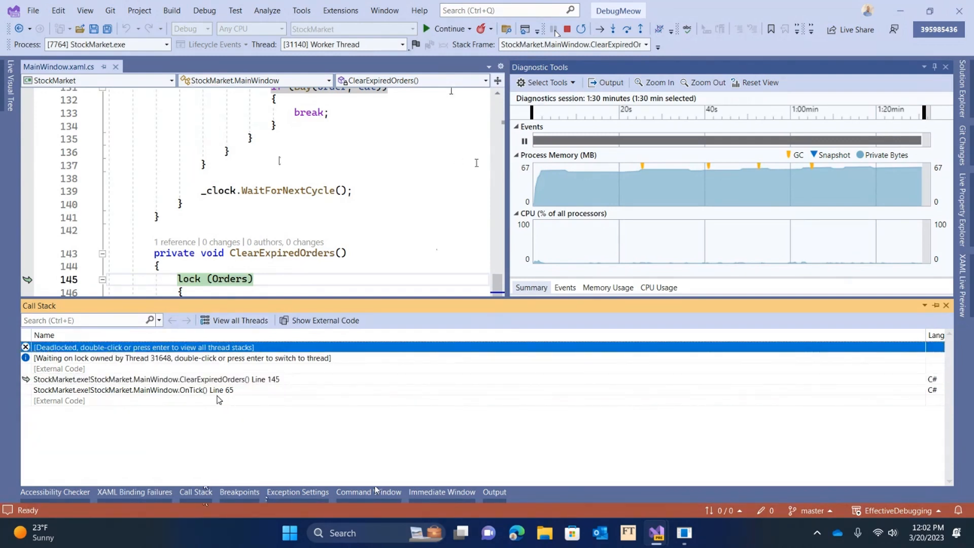
mouse_move(218, 389)
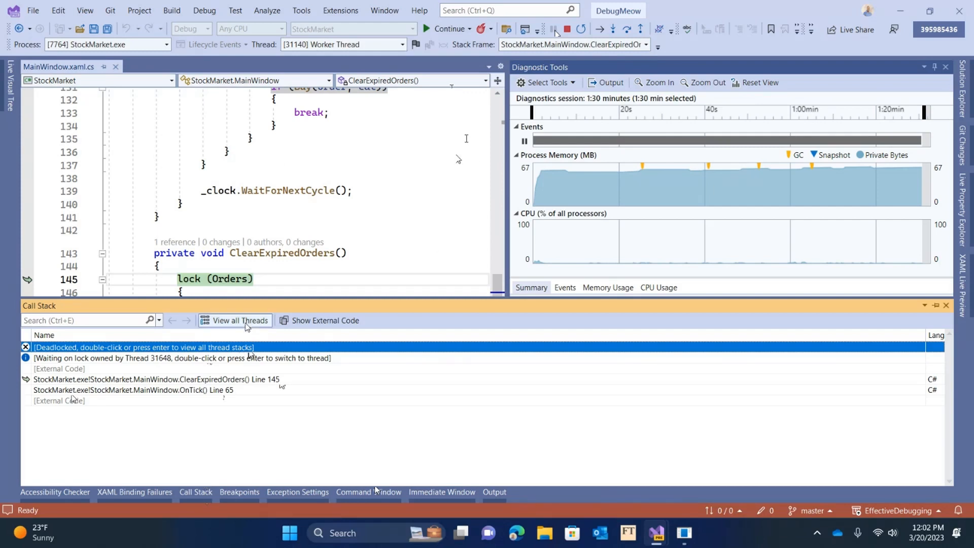
mouse_move(241, 326)
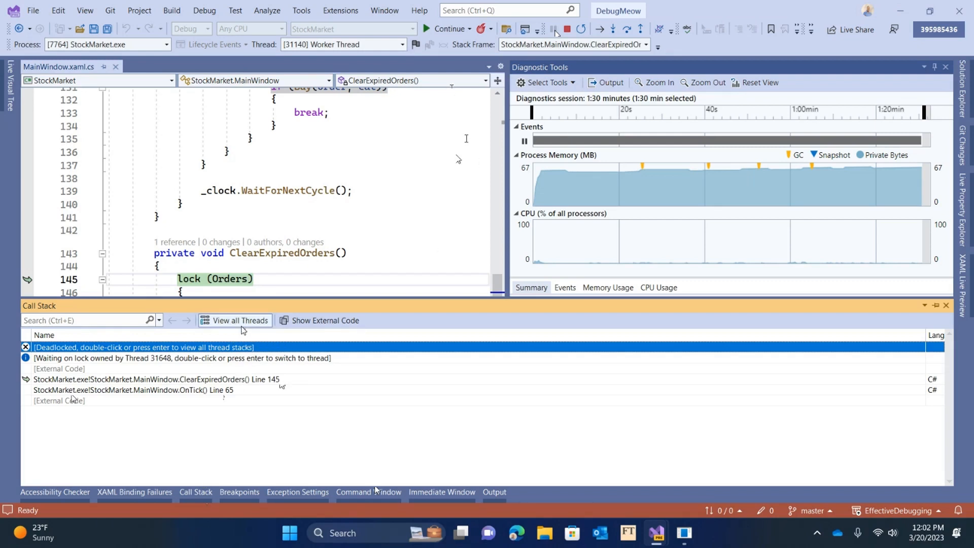
mouse_move(241, 320)
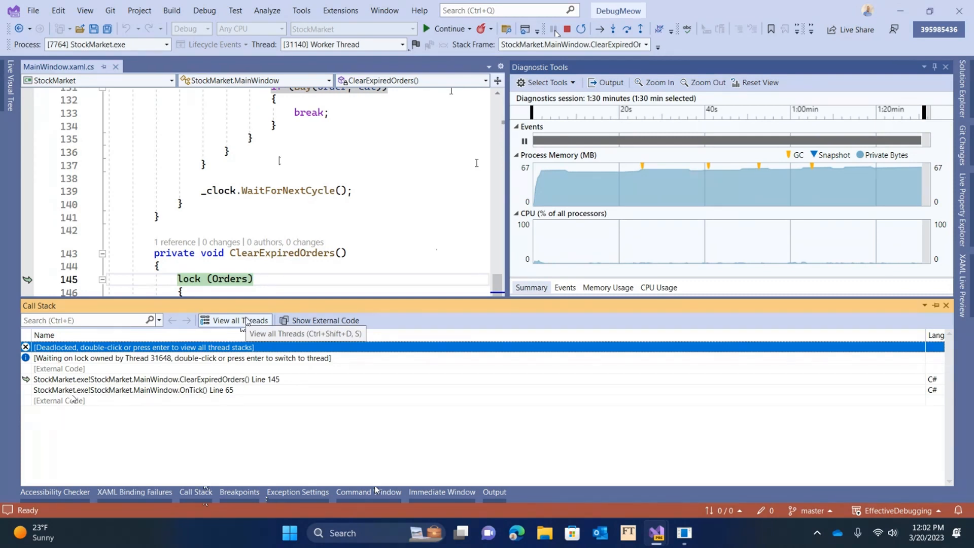
click(235, 320)
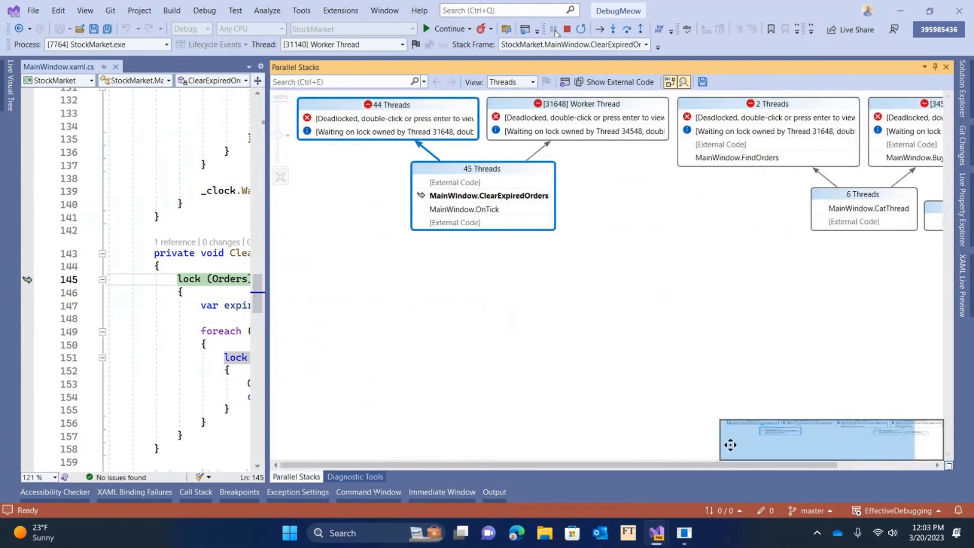
mouse_move(737, 445)
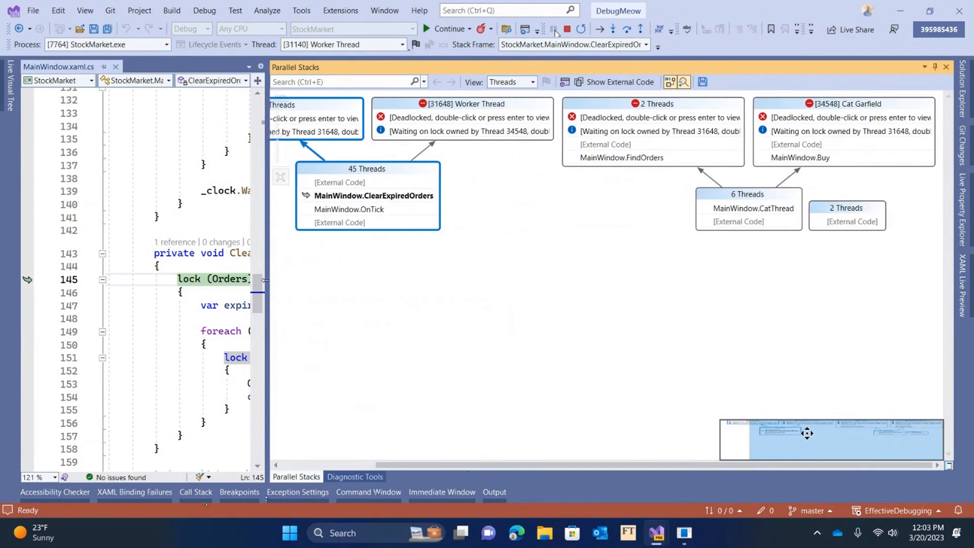
mouse_move(778, 441)
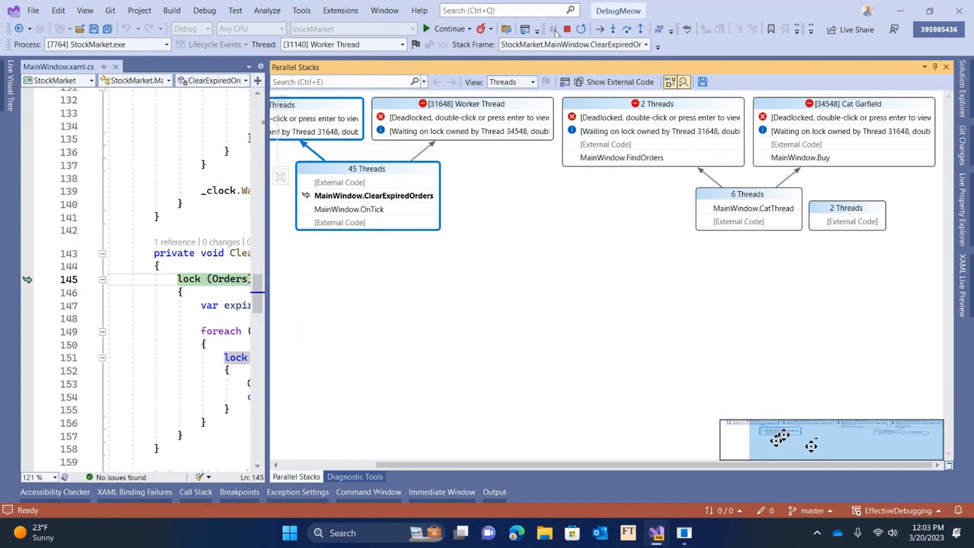
click(402, 44)
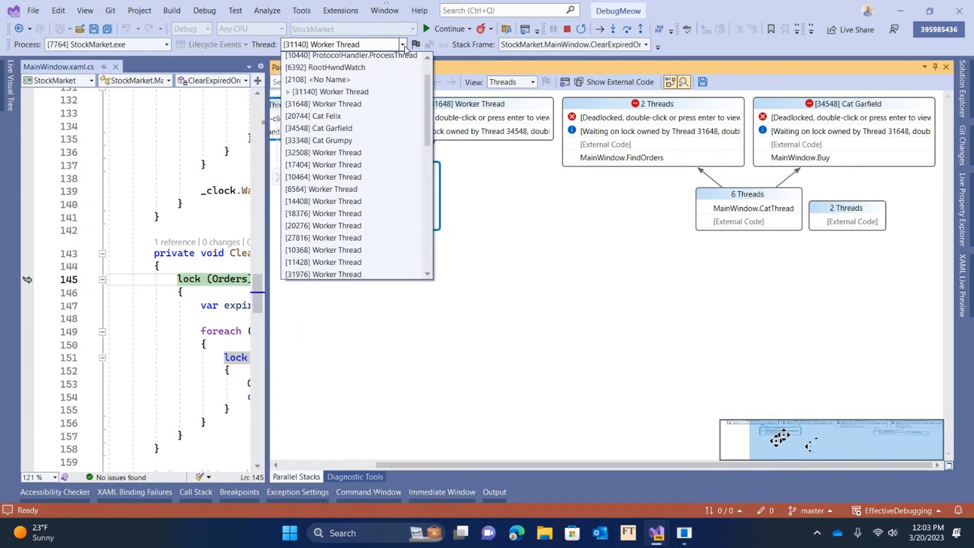
click(327, 92)
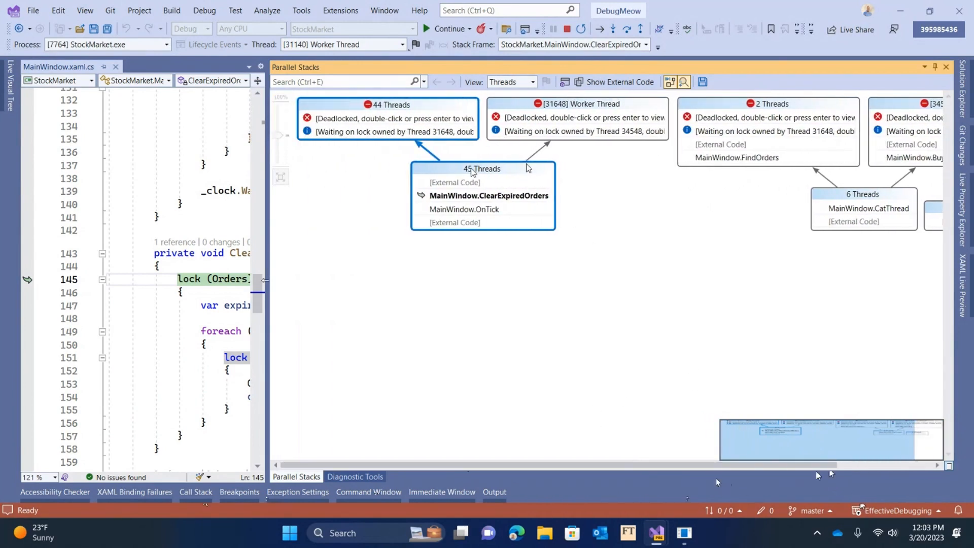
mouse_move(416, 105)
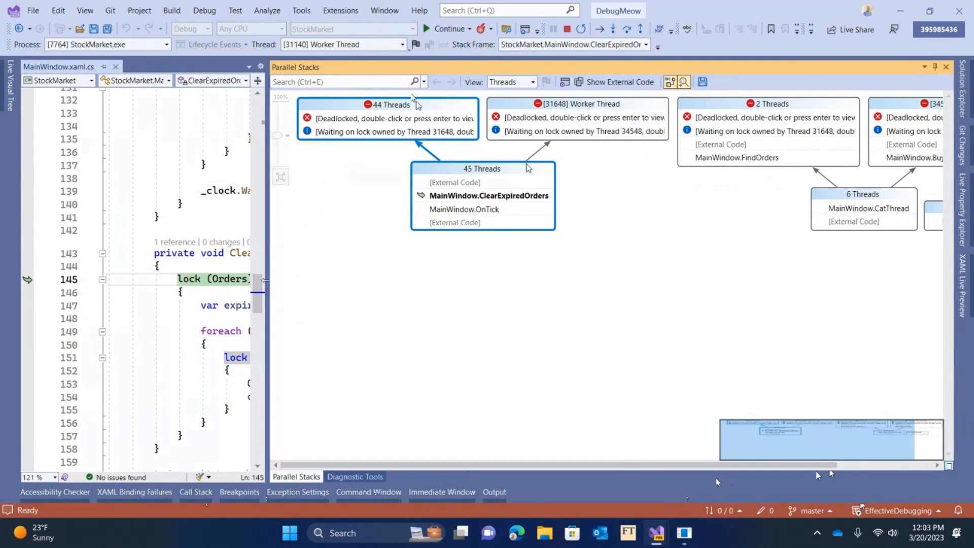
mouse_move(383, 299)
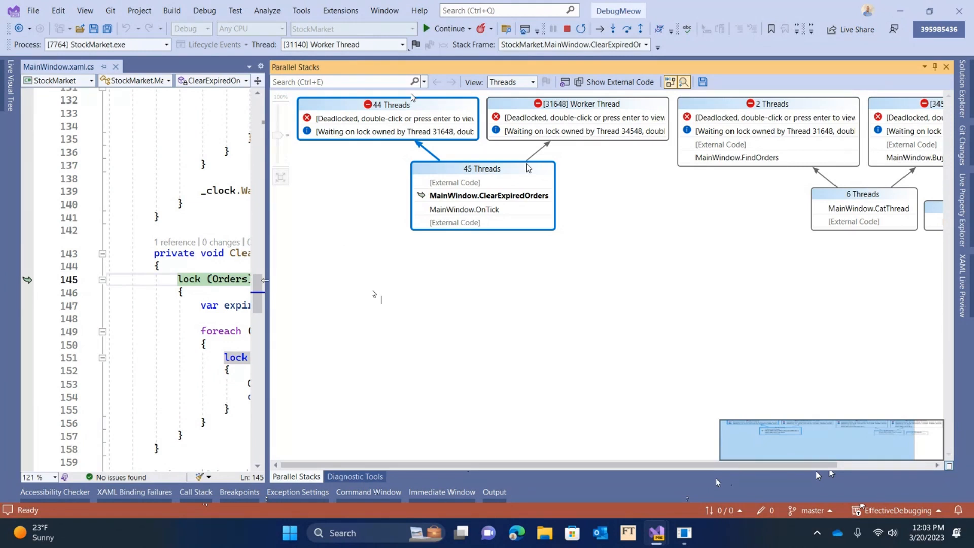
mouse_move(583, 222)
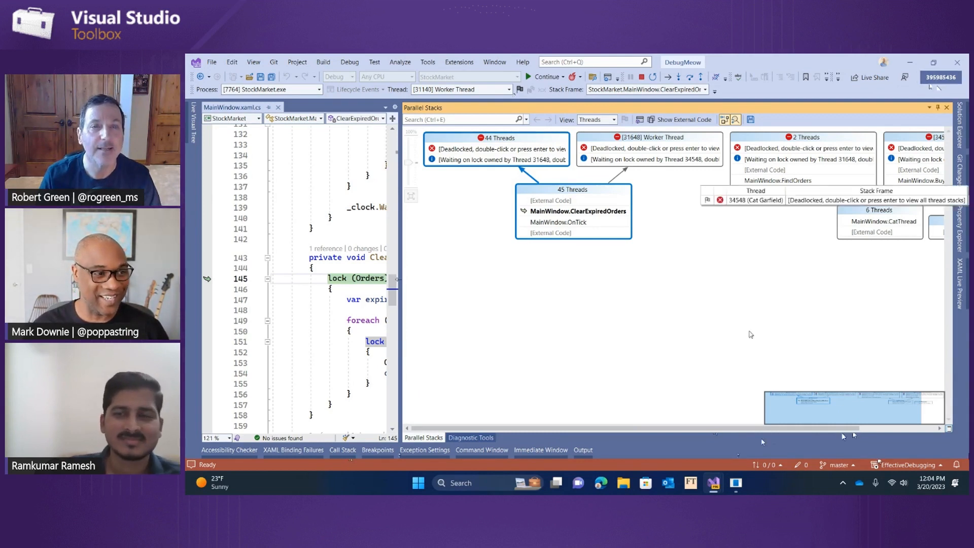
mouse_move(623, 482)
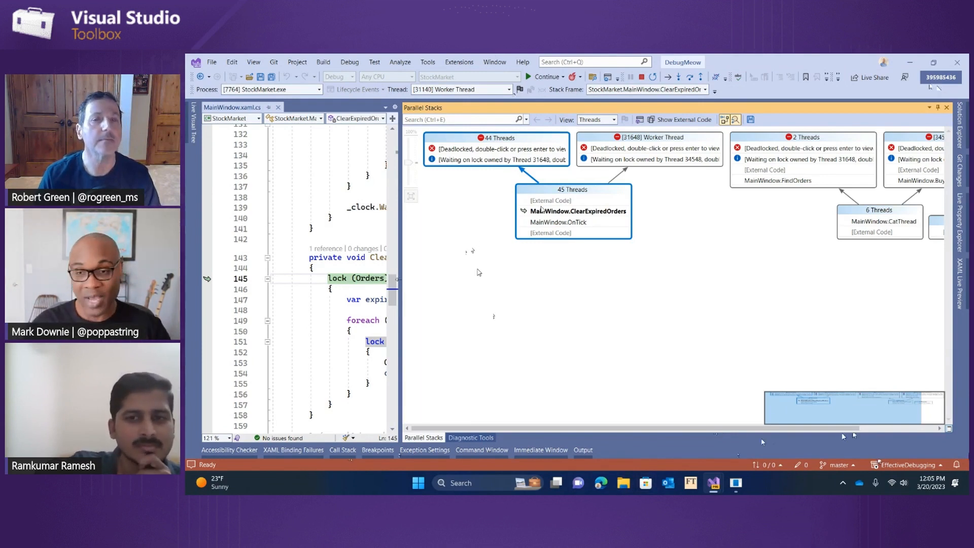
mouse_move(576, 271)
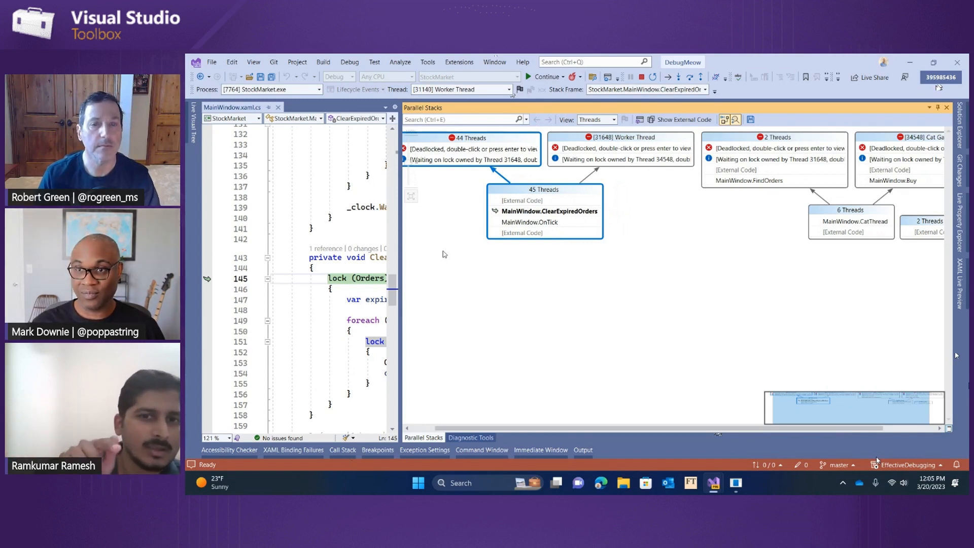
mouse_move(528, 293)
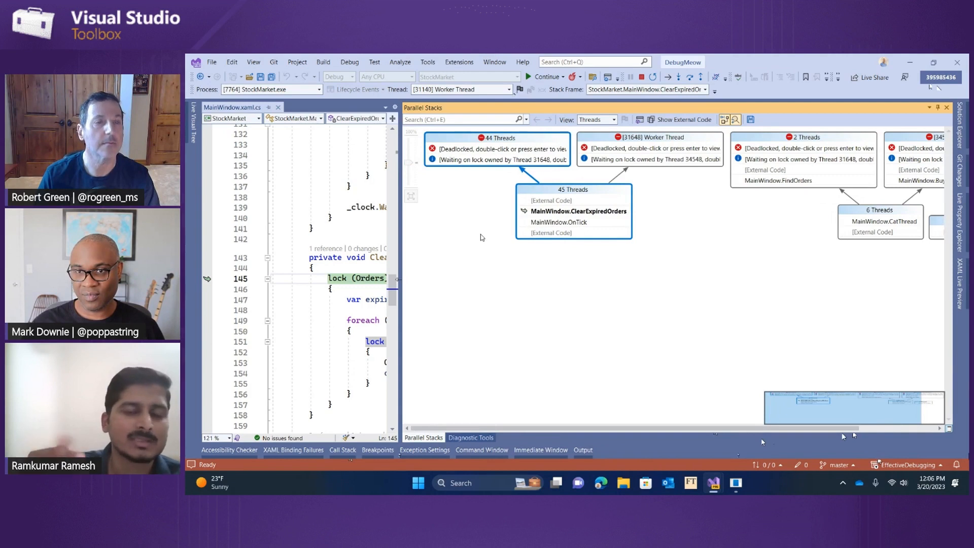
mouse_move(957, 354)
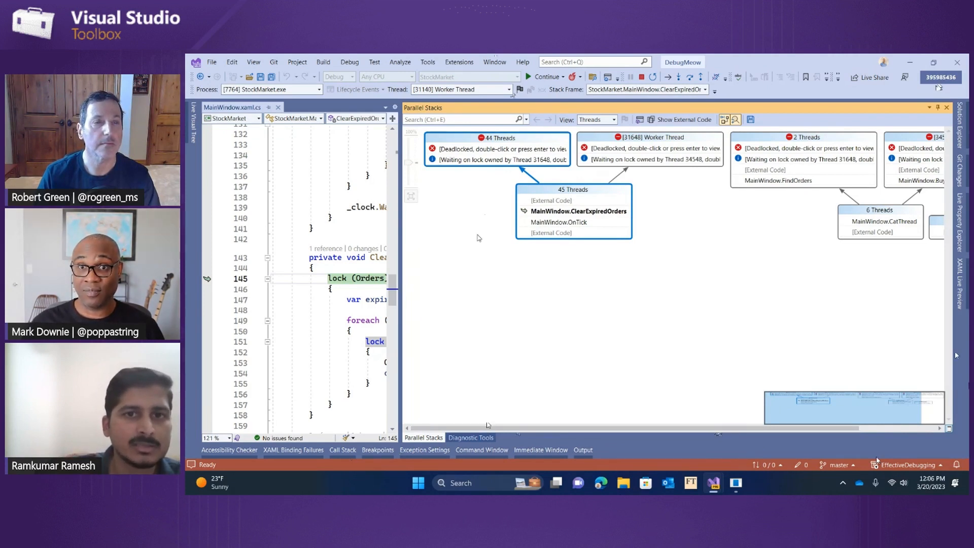
mouse_move(435, 89)
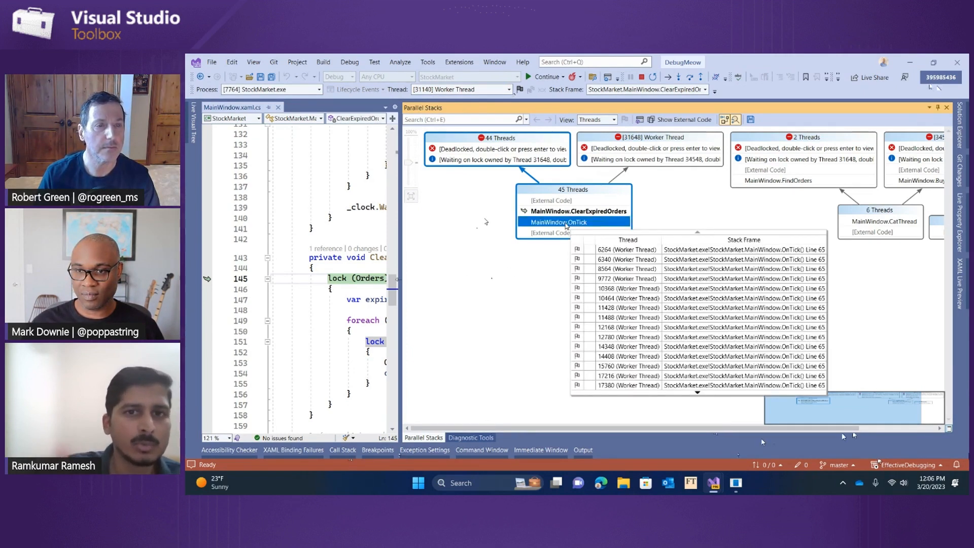
click(628, 259)
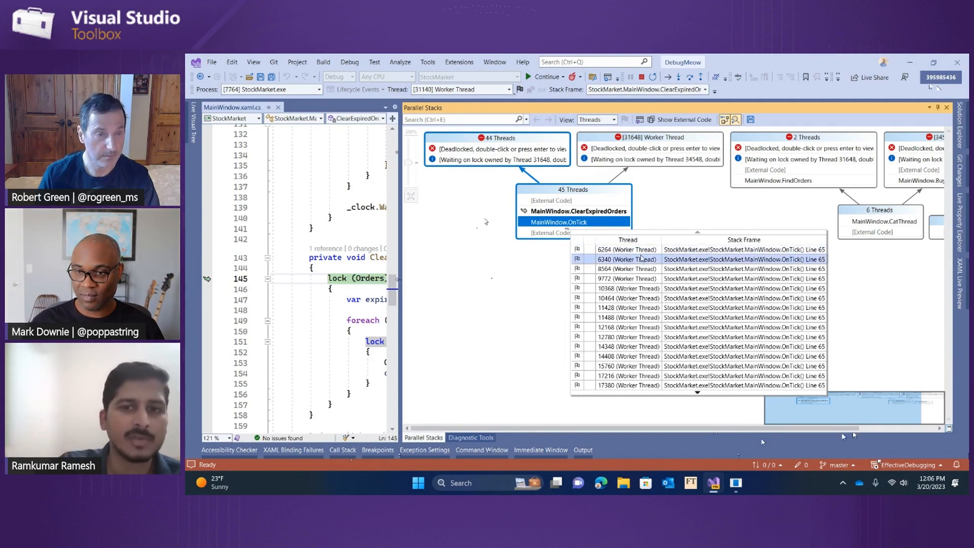
scroll(down, 3)
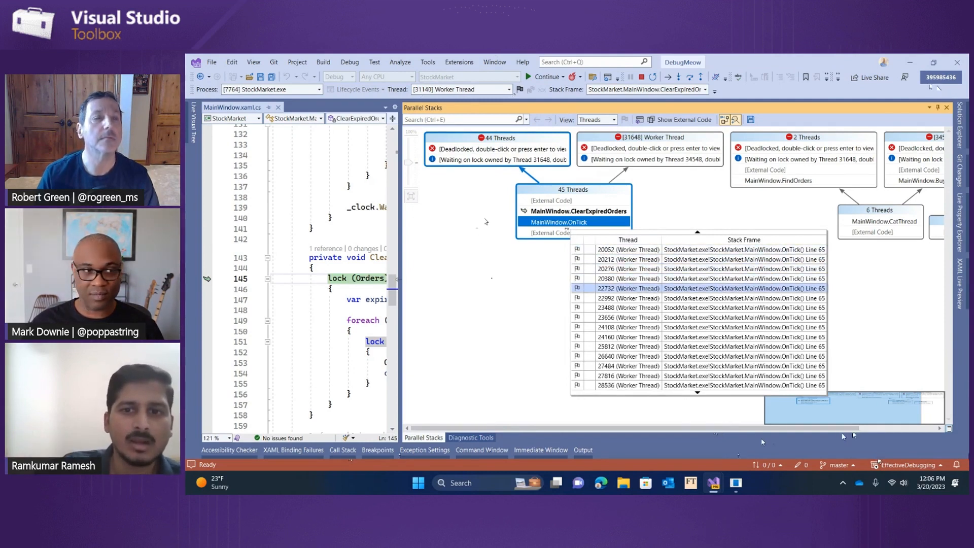
scroll(down, 3)
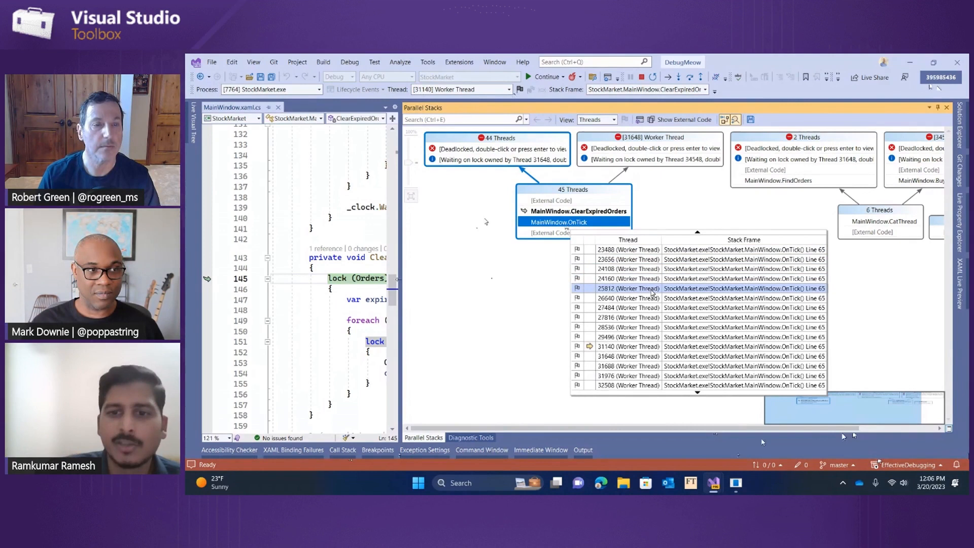
scroll(down, 3)
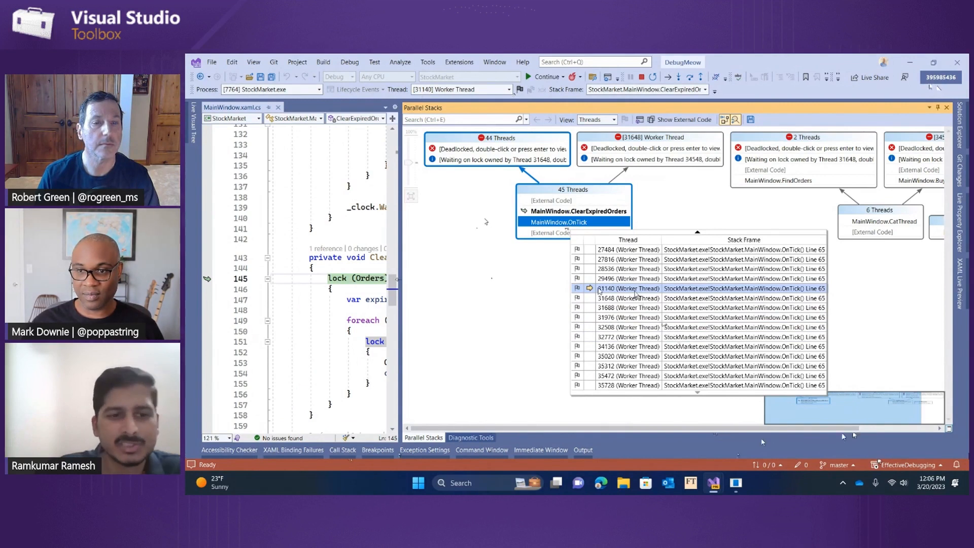
click(627, 279)
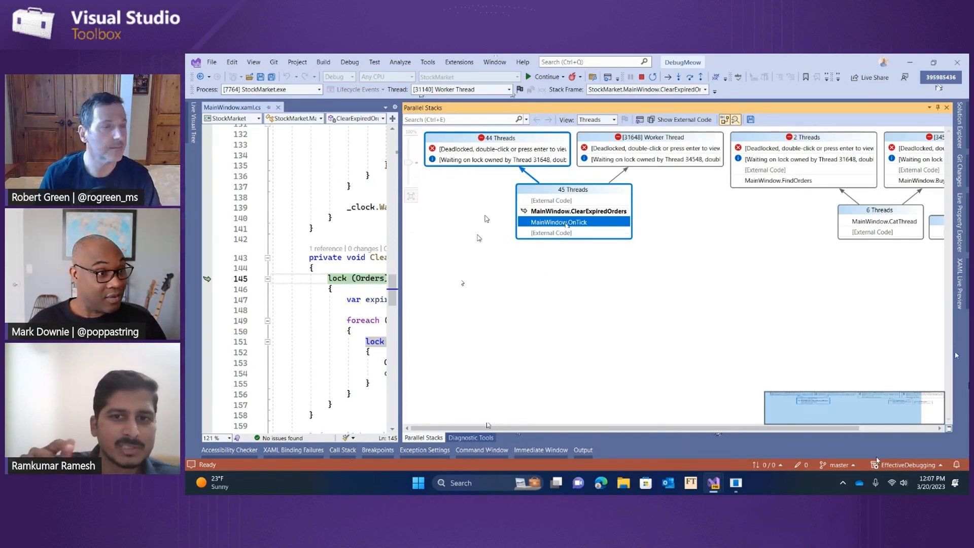
mouse_move(548, 308)
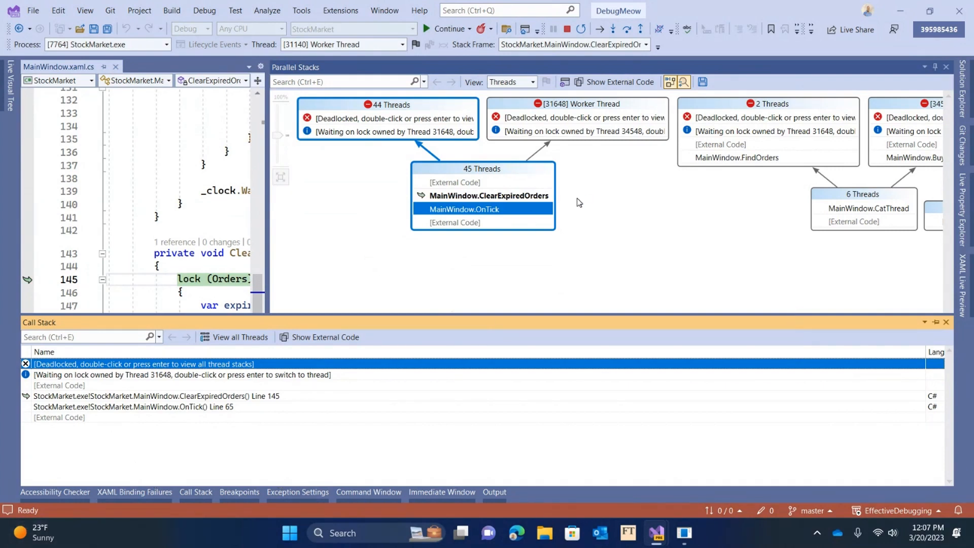
mouse_move(577, 202)
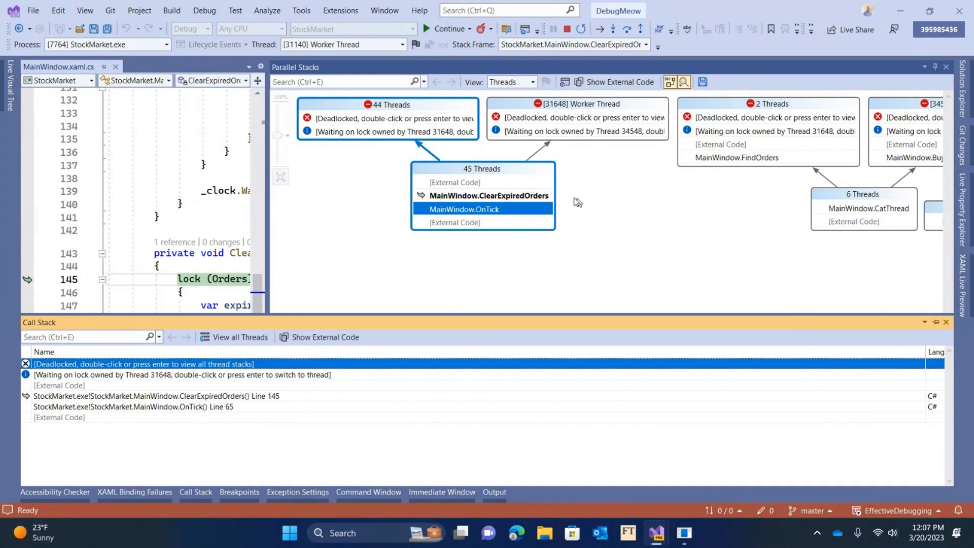
mouse_move(595, 218)
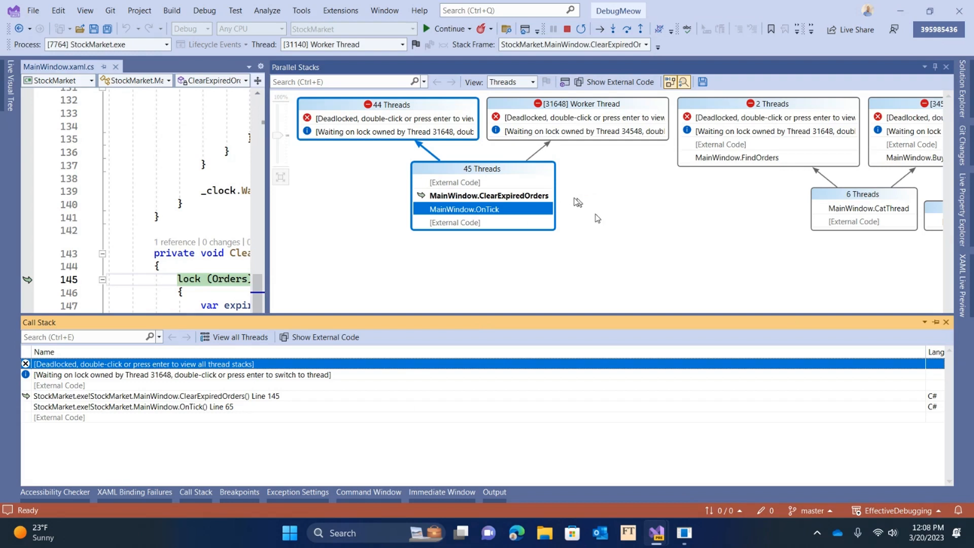
mouse_move(657, 207)
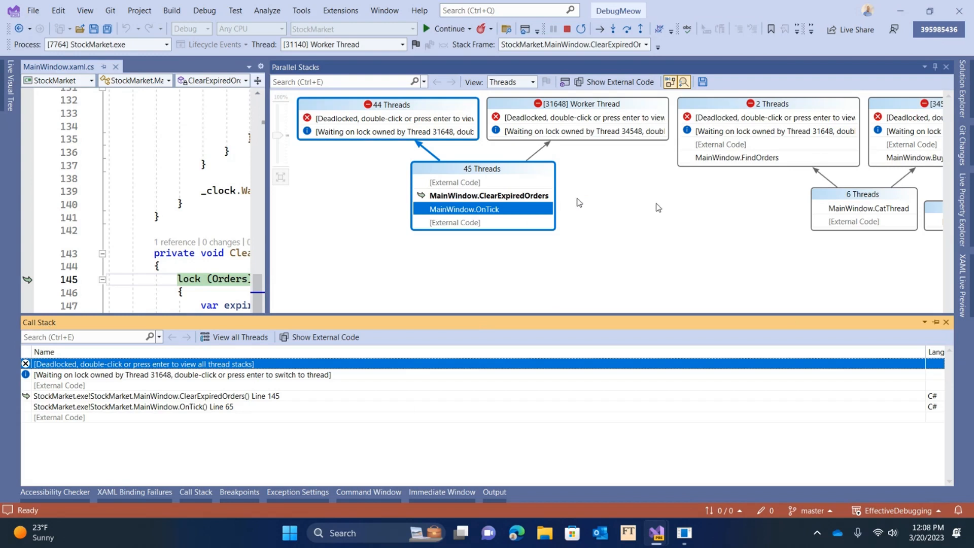
mouse_move(646, 211)
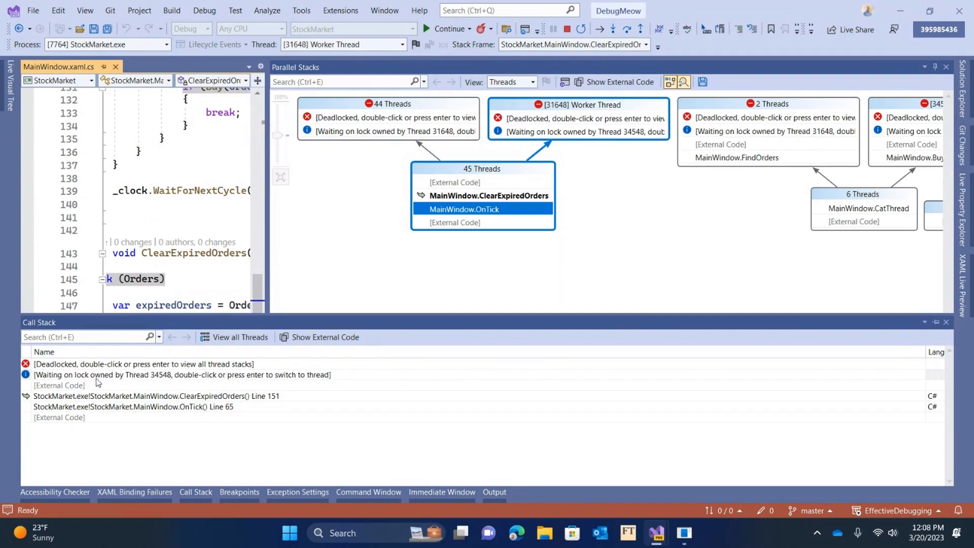
mouse_move(165, 380)
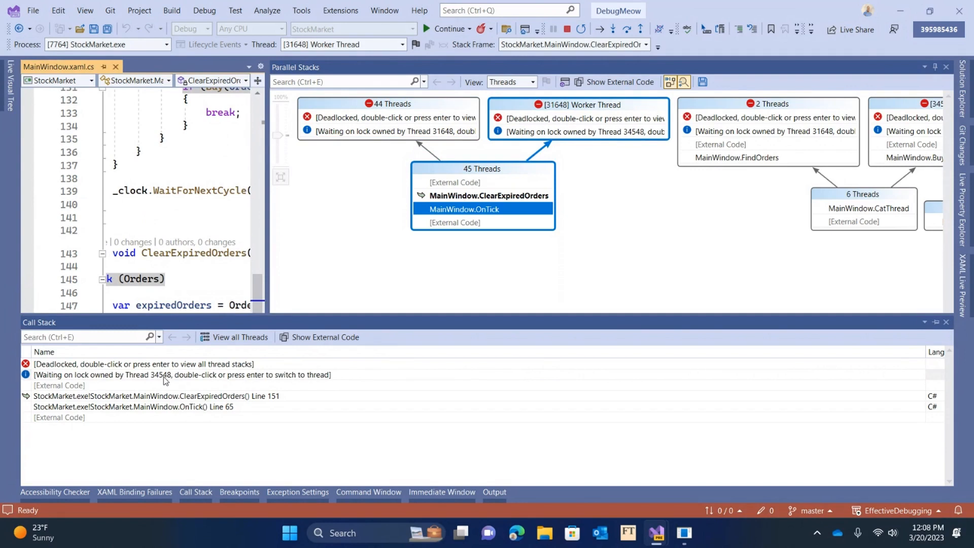
mouse_move(169, 389)
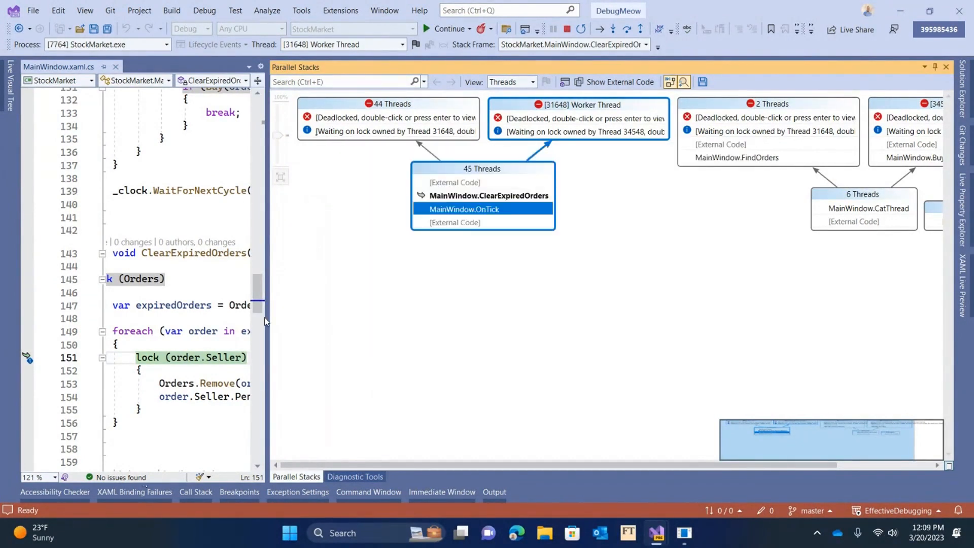
mouse_move(260, 319)
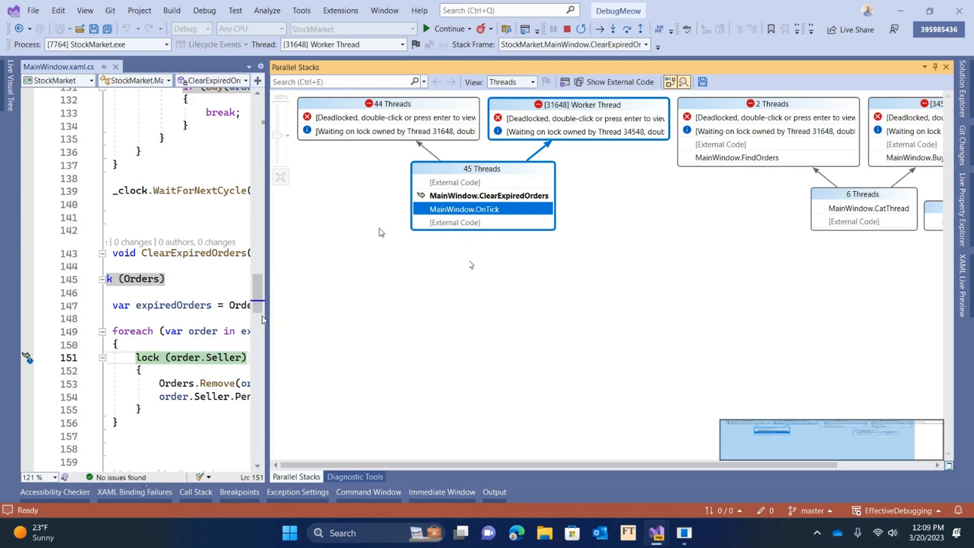
mouse_move(317, 436)
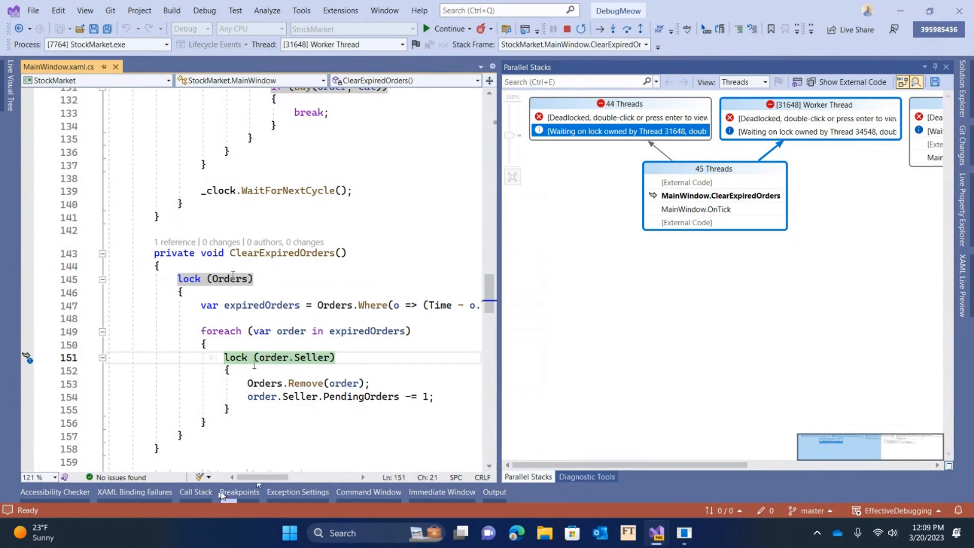
mouse_move(301, 358)
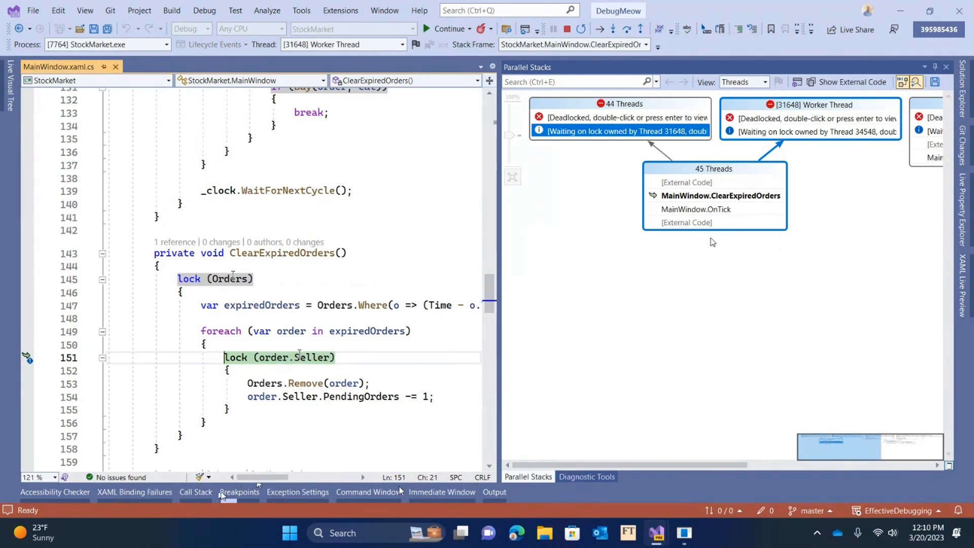
mouse_move(719, 349)
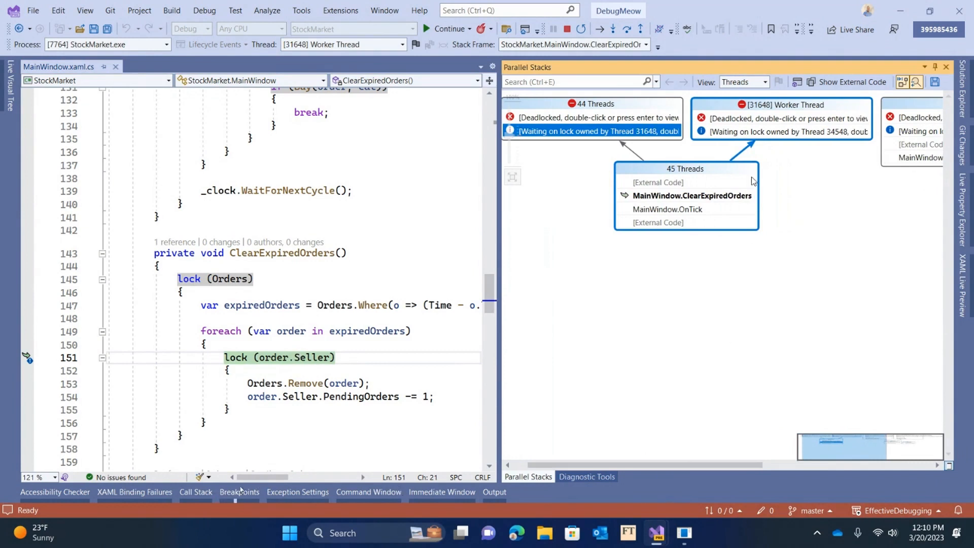
mouse_move(783, 130)
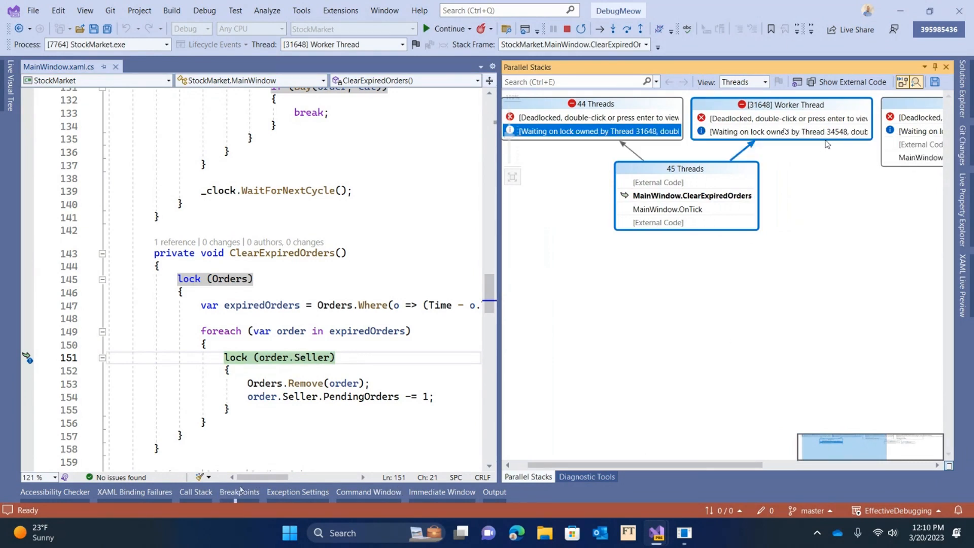
mouse_move(784, 131)
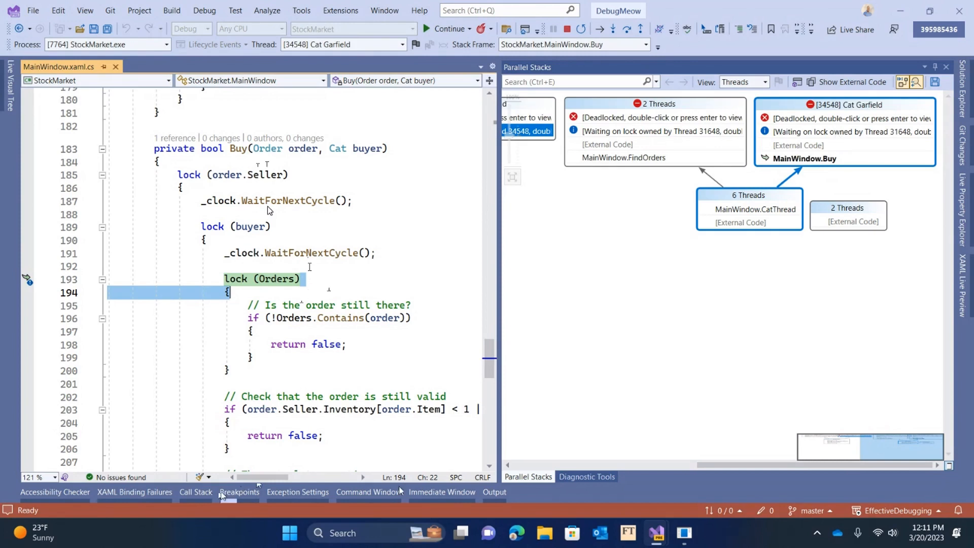
mouse_move(689, 247)
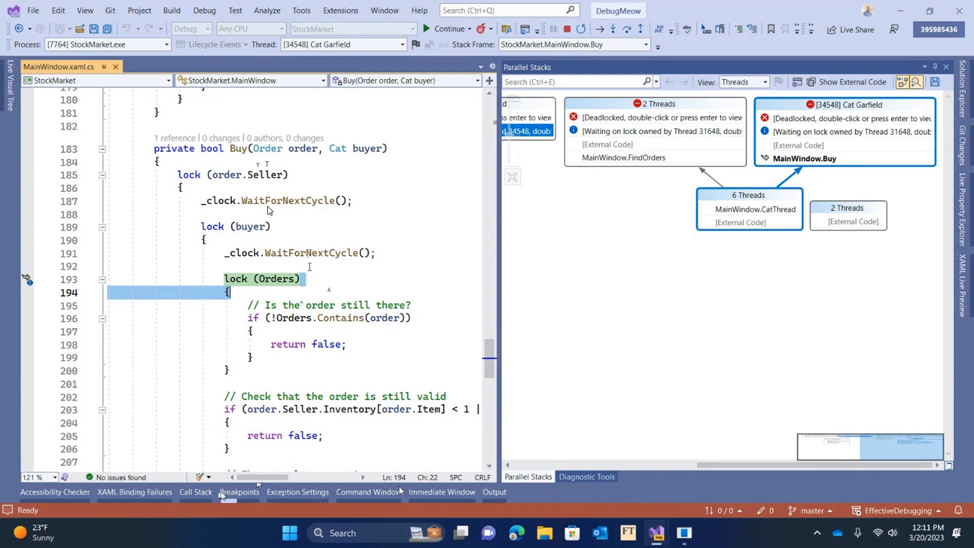
mouse_move(689, 247)
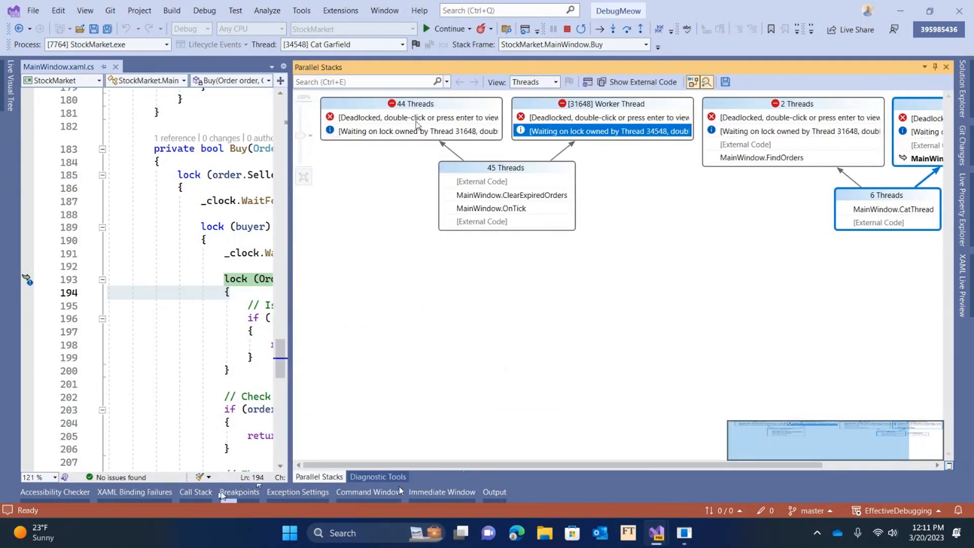
mouse_move(669, 197)
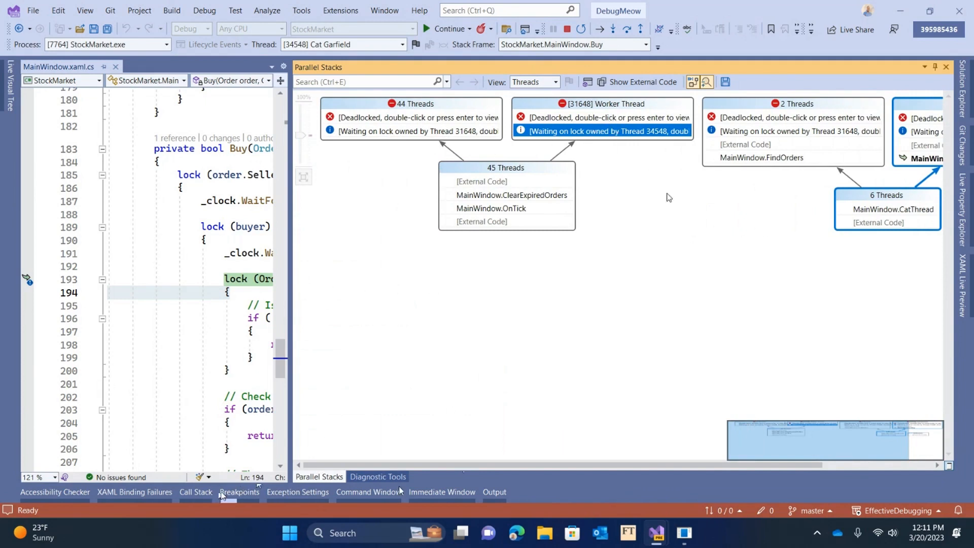
mouse_move(468, 149)
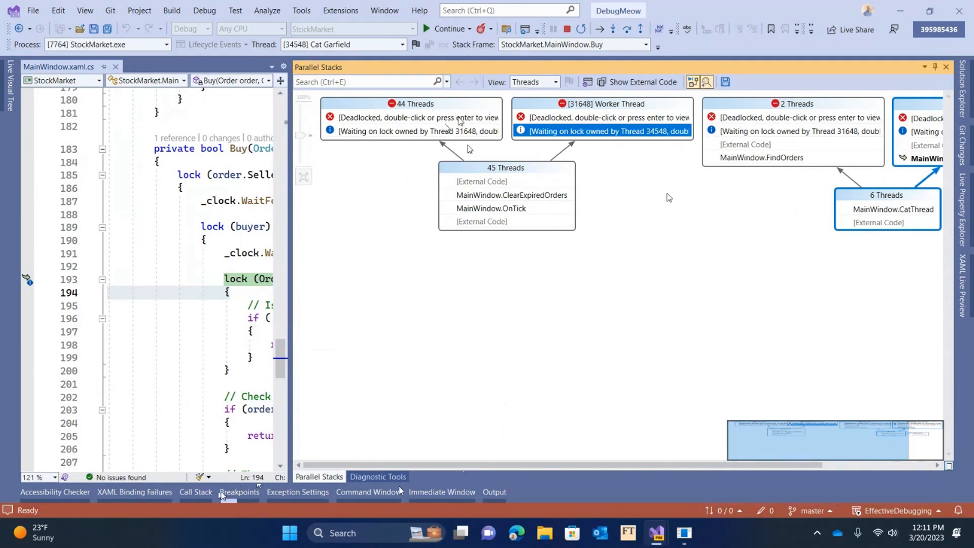
mouse_move(587, 181)
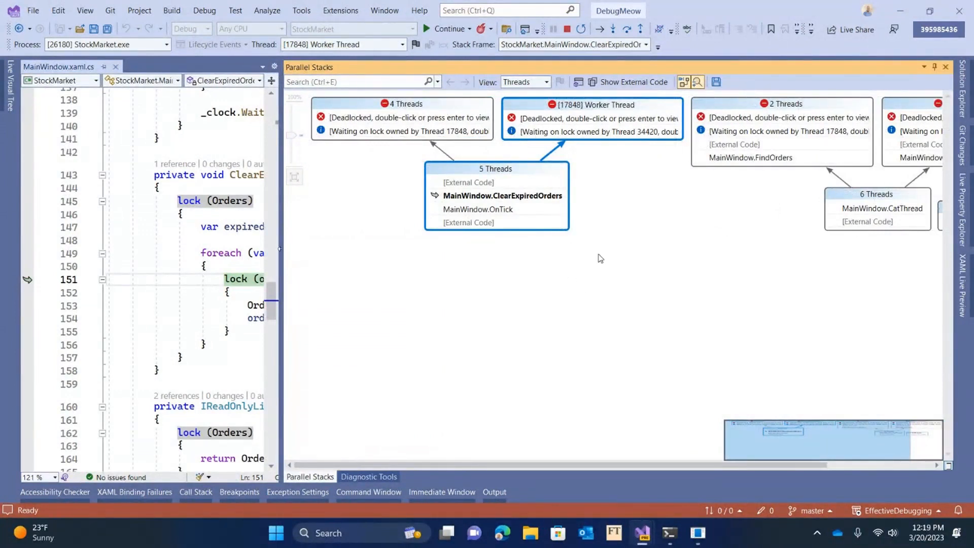
mouse_move(528, 216)
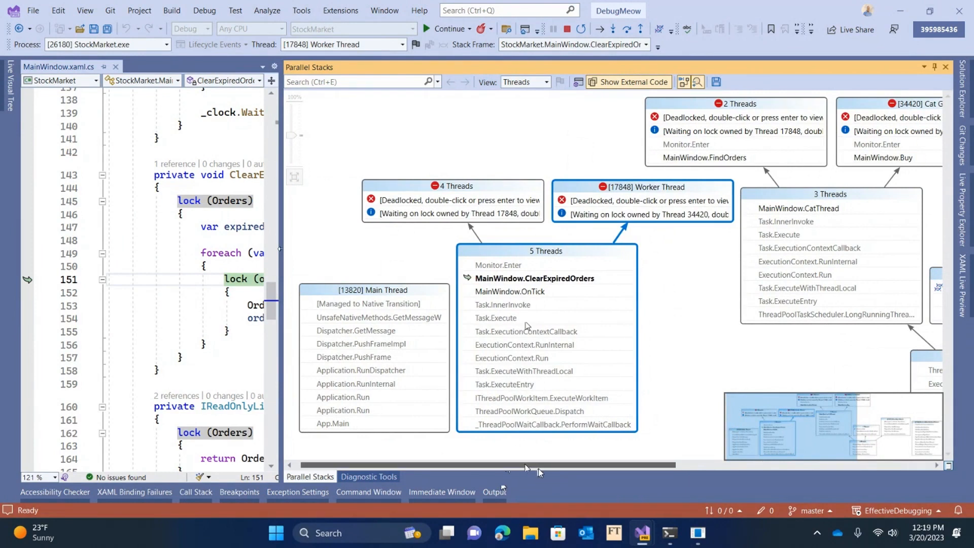
mouse_move(528, 477)
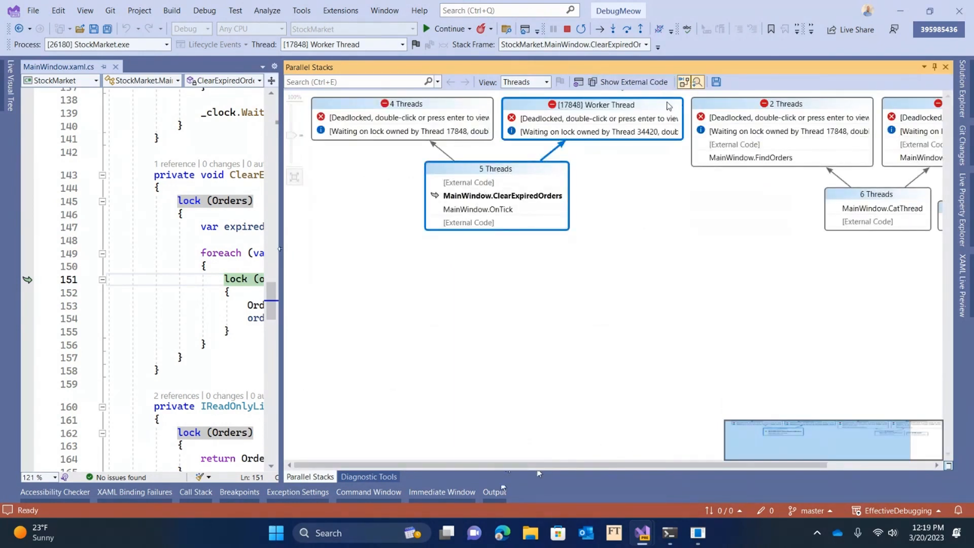
mouse_move(578, 81)
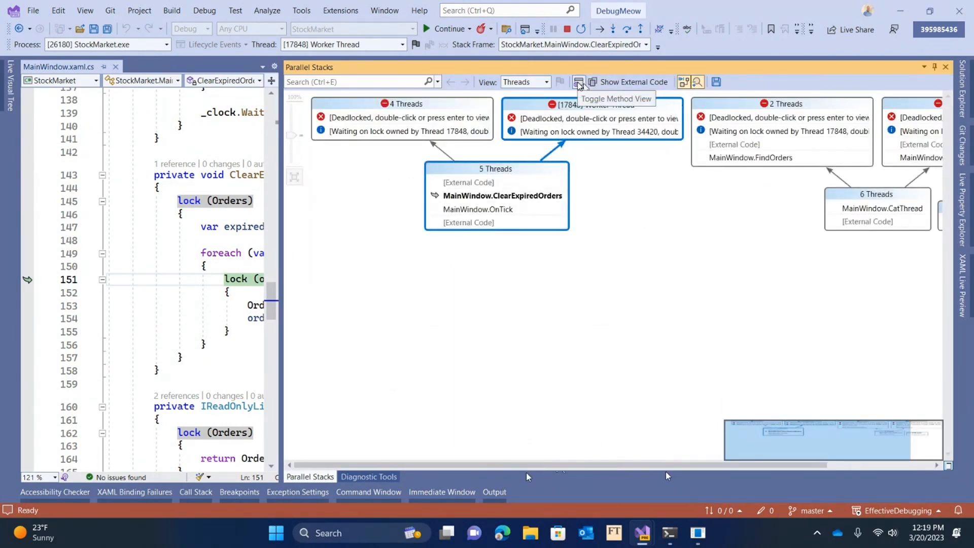
Toggle Method View to centre Parallel Stacks on MainWindow.ClearExpiredOrders.
click(578, 82)
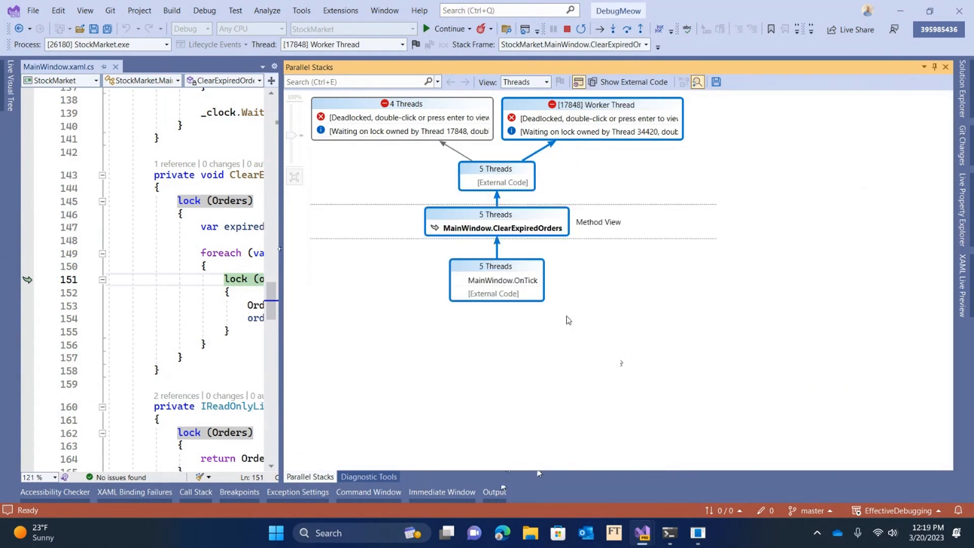
mouse_move(629, 363)
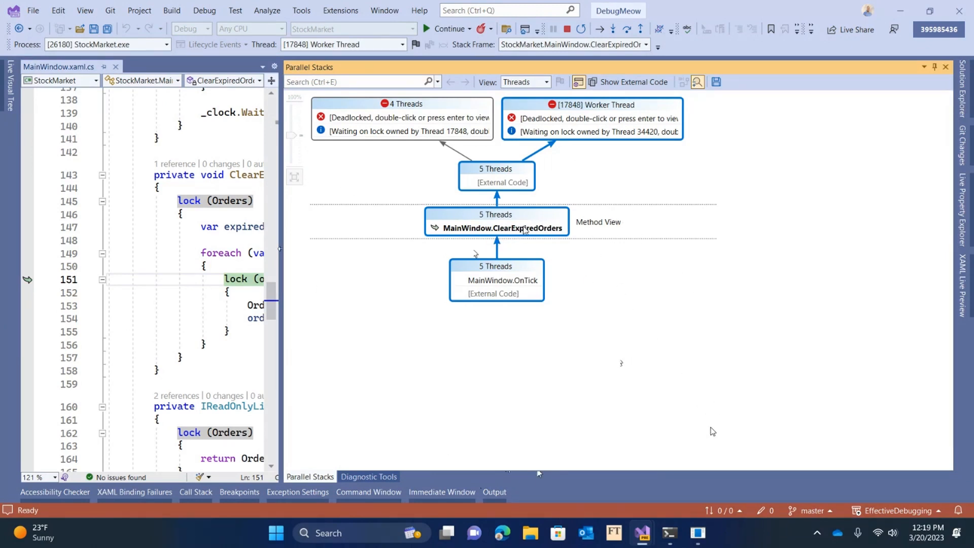
mouse_move(631, 363)
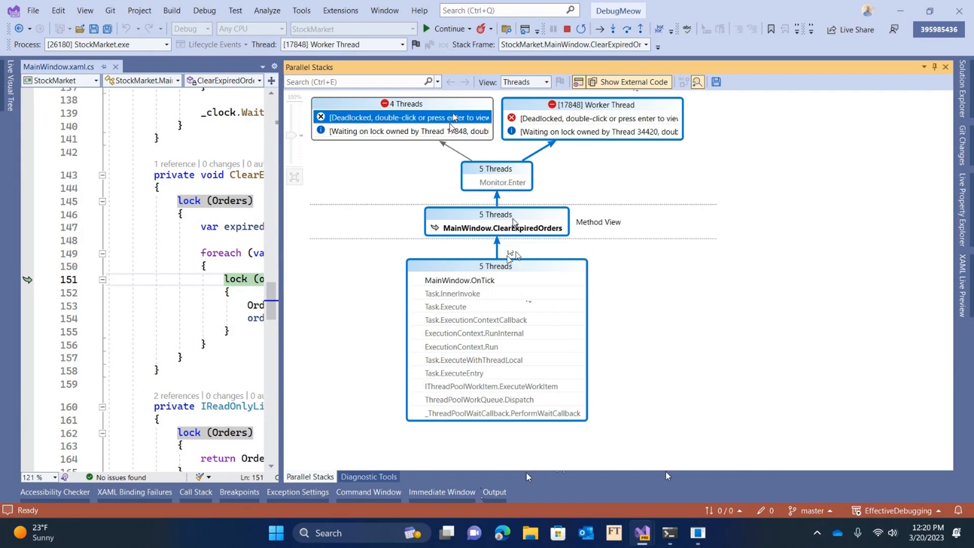
Select the Worker Thread frames from Monitor.Enter down to Task.Execute and copy them.
click(590, 118)
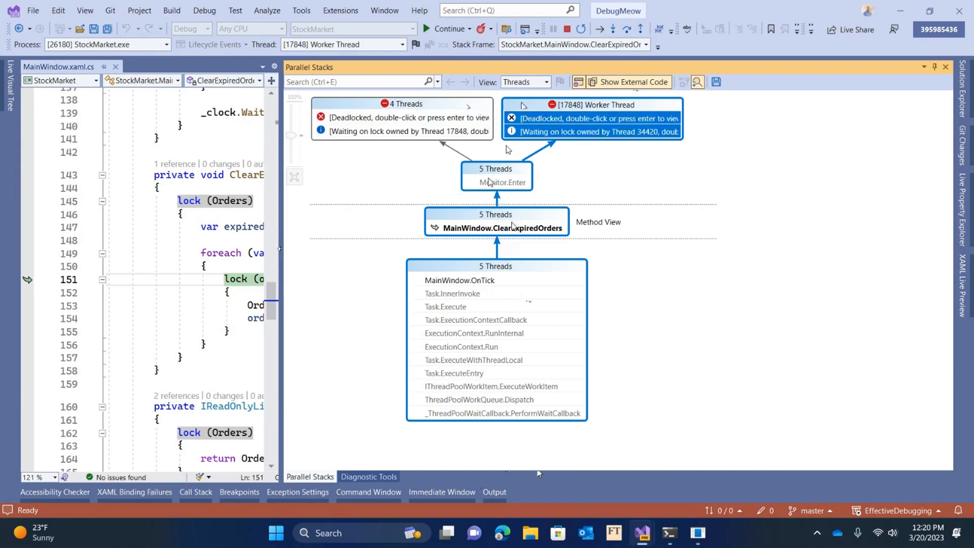
click(451, 293)
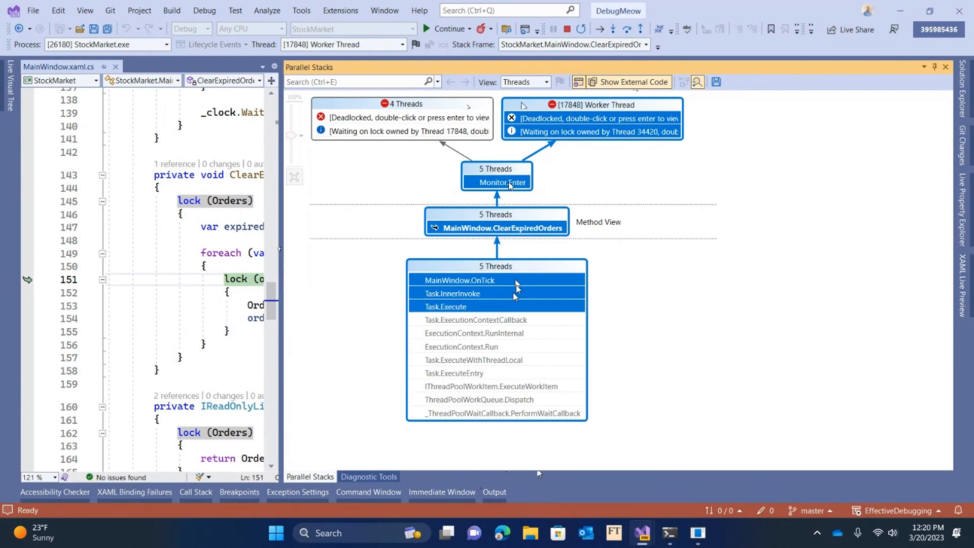
right_click(516, 285)
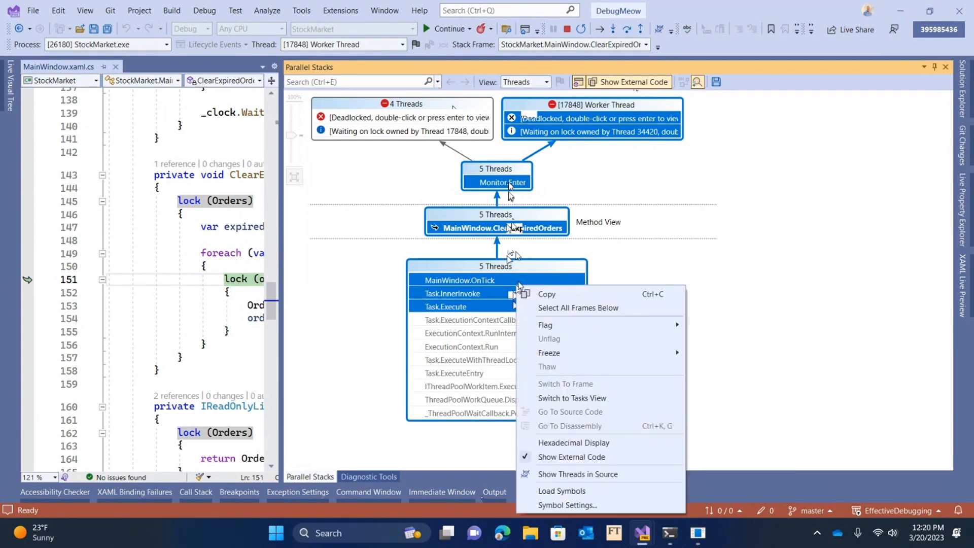
mouse_move(566, 294)
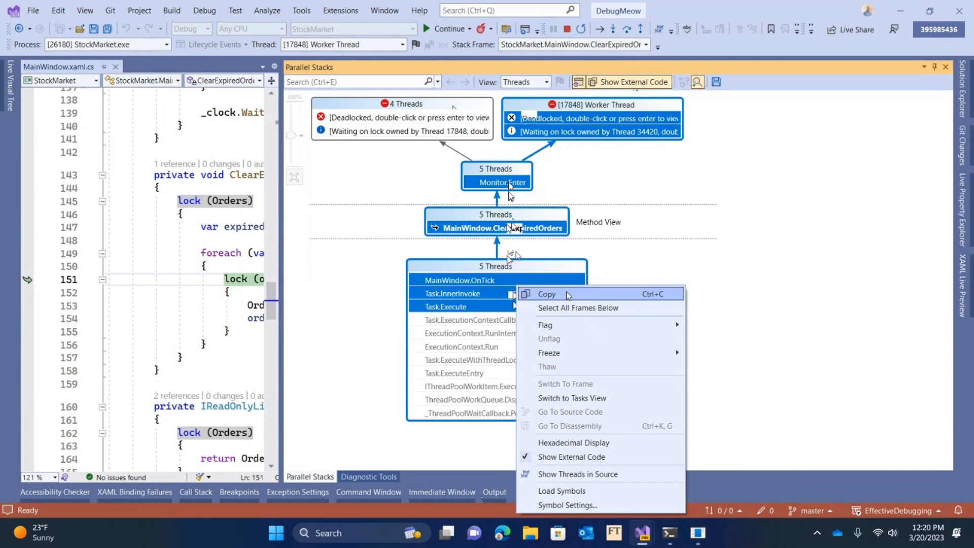
click(601, 303)
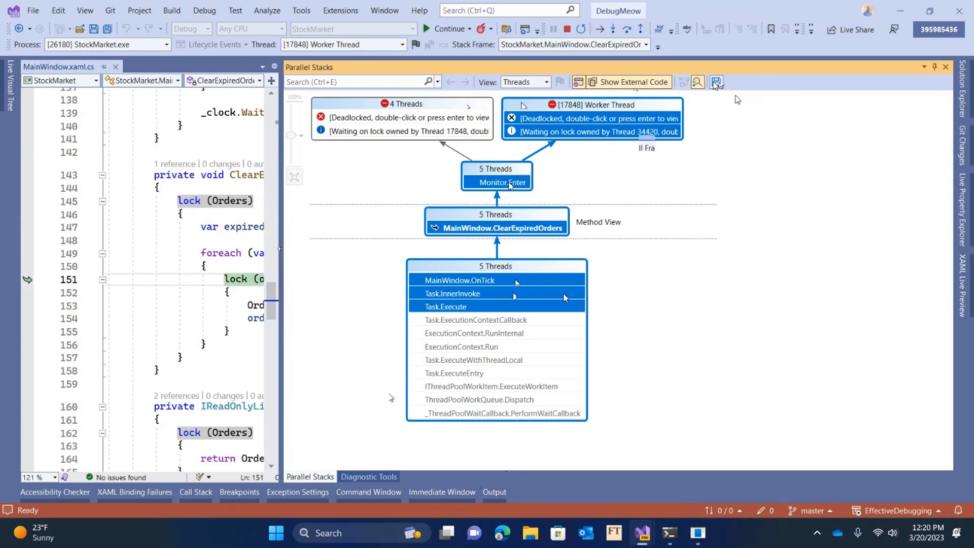
mouse_move(716, 82)
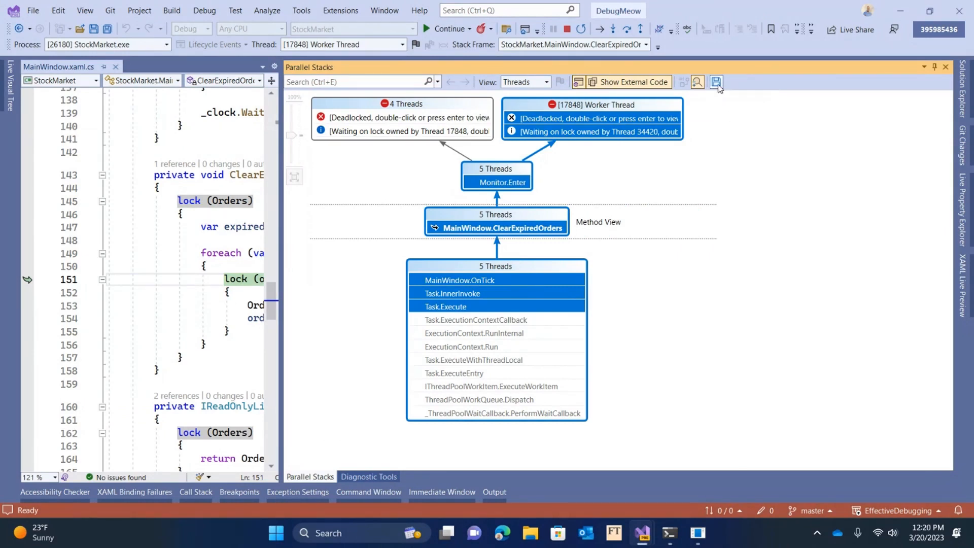
Export the Parallel Stacks graph as a PNG named 'file'.
click(716, 81)
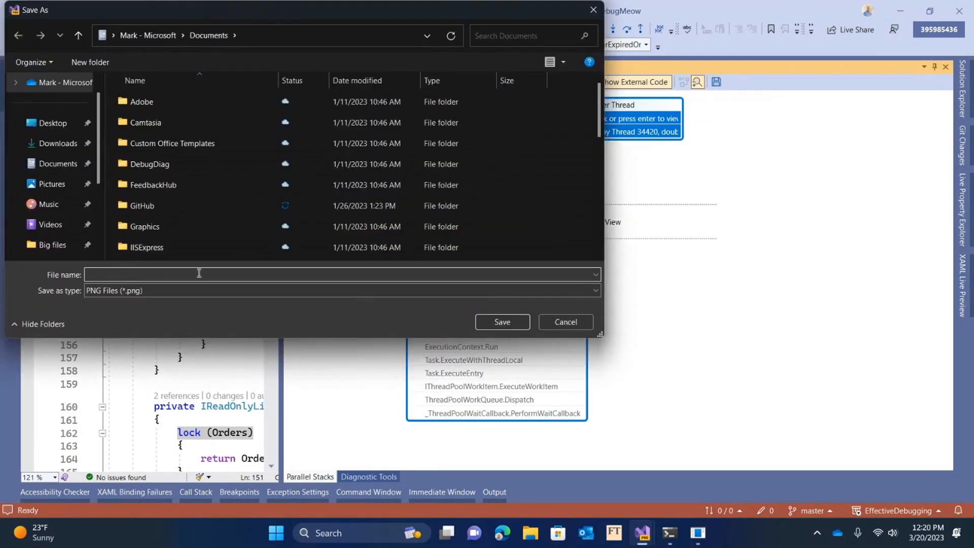
text(file)
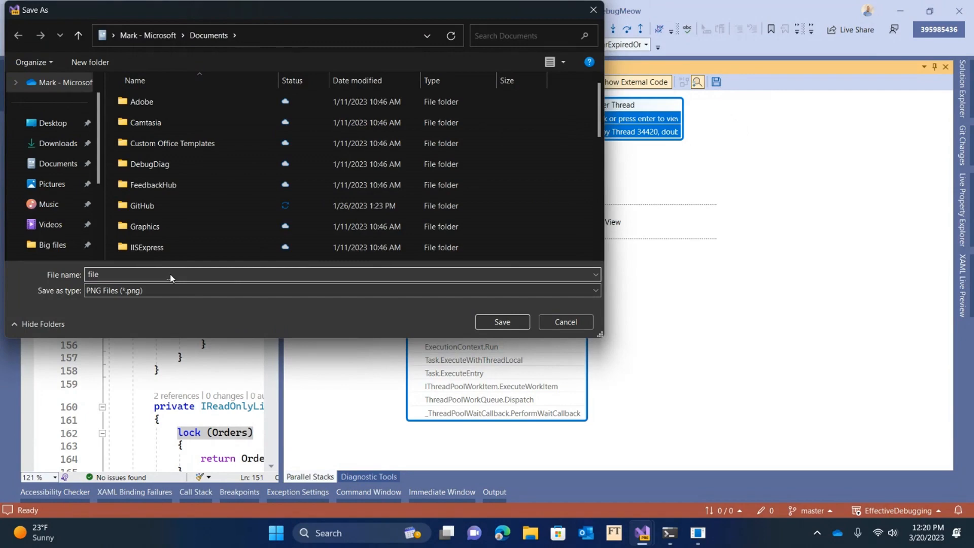
click(564, 321)
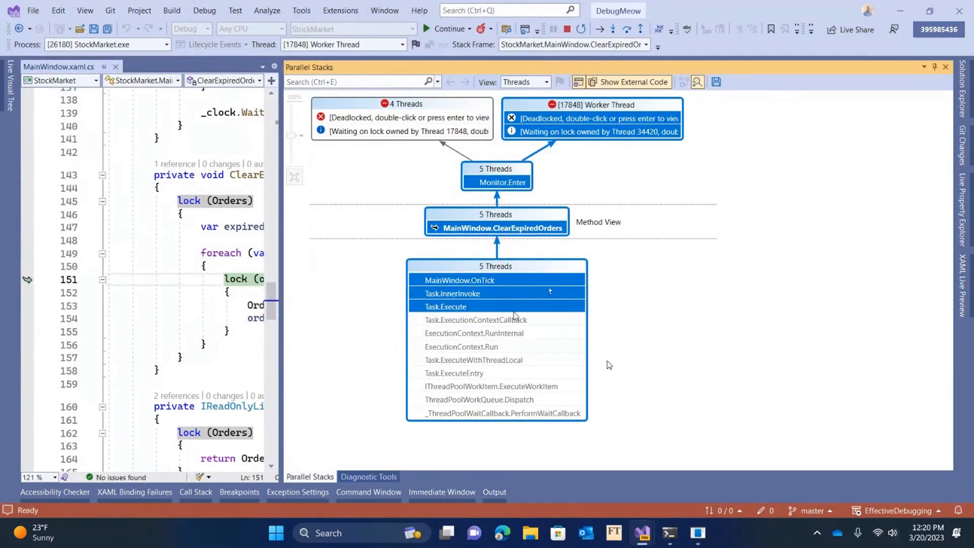
mouse_move(870, 249)
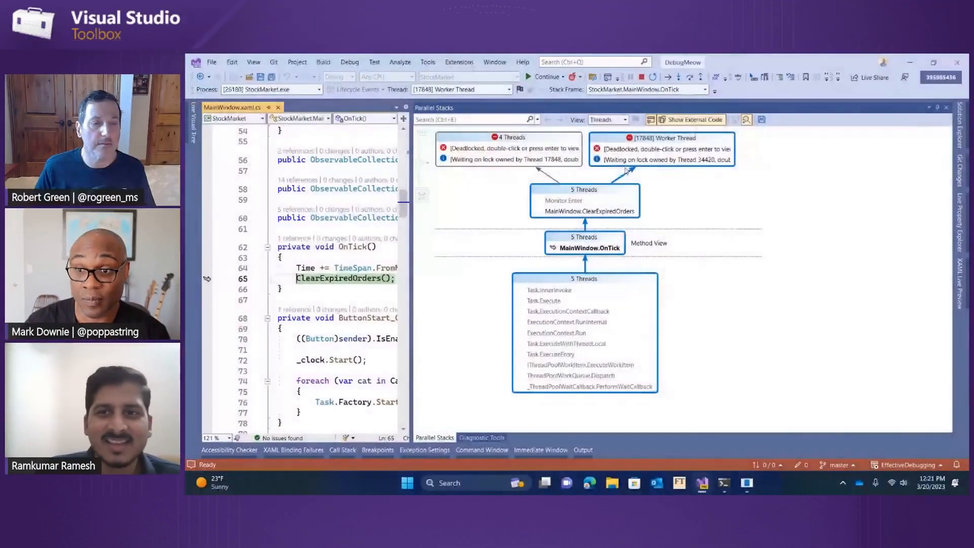
Turn Method View off to return to the full Parallel Stacks thread graph.
click(689, 119)
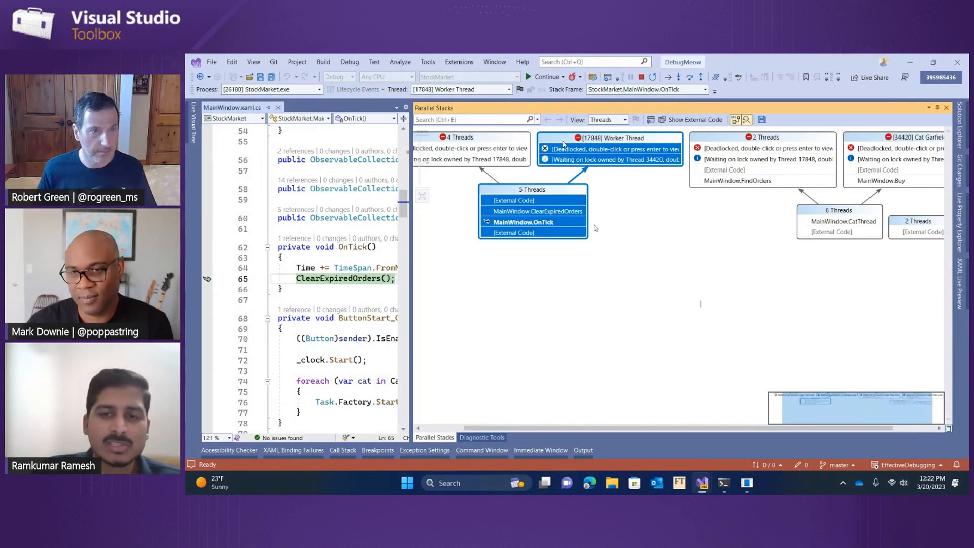
mouse_move(497, 141)
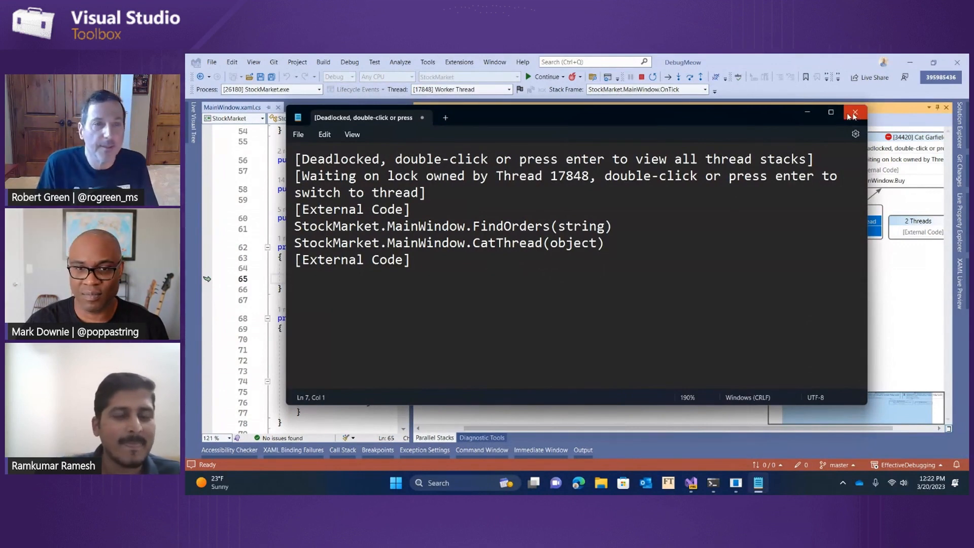
Close Notepad with the pasted FindOrders/CatThread stack, discarding the text.
click(855, 113)
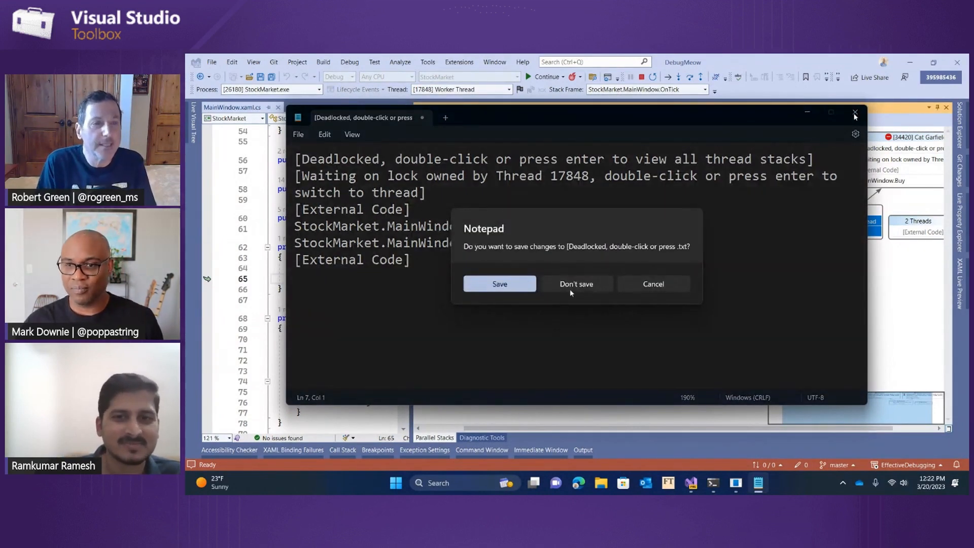
click(576, 284)
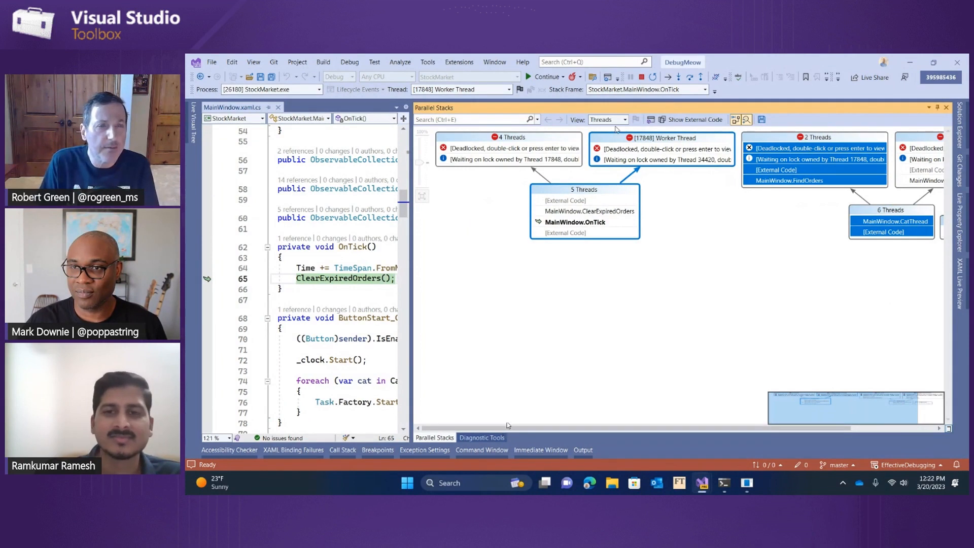
Switch the Parallel Stacks view from Threads to Tasks.
click(624, 120)
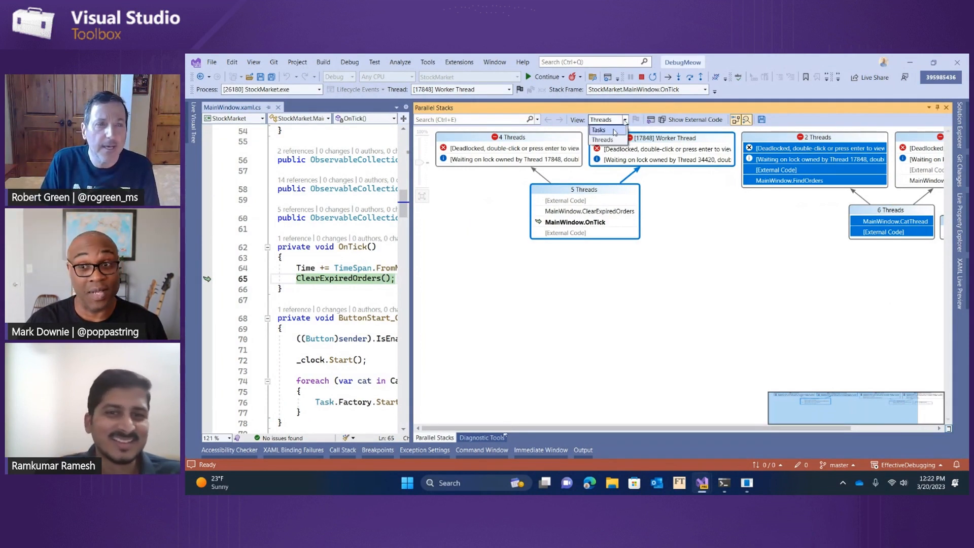
click(598, 130)
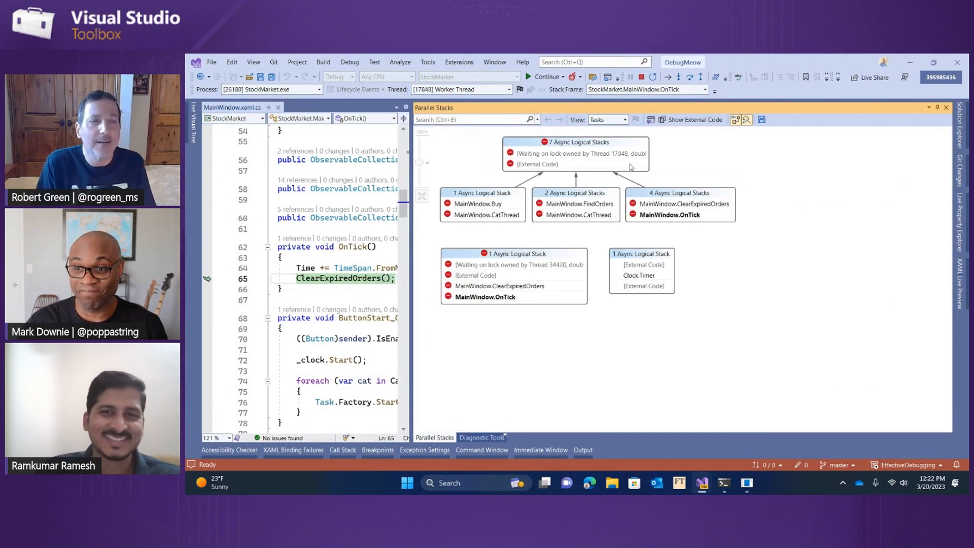